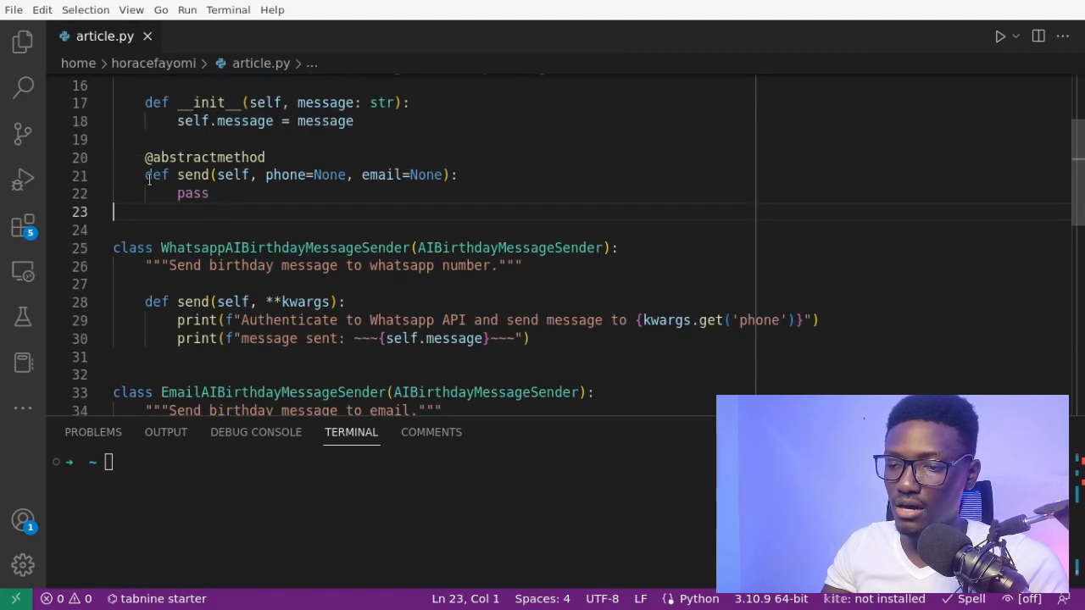
# Step: Append an optional facebook_usernames=None parameter after phone and email in the abstract send
pyautogui.doubleClick(286, 174)
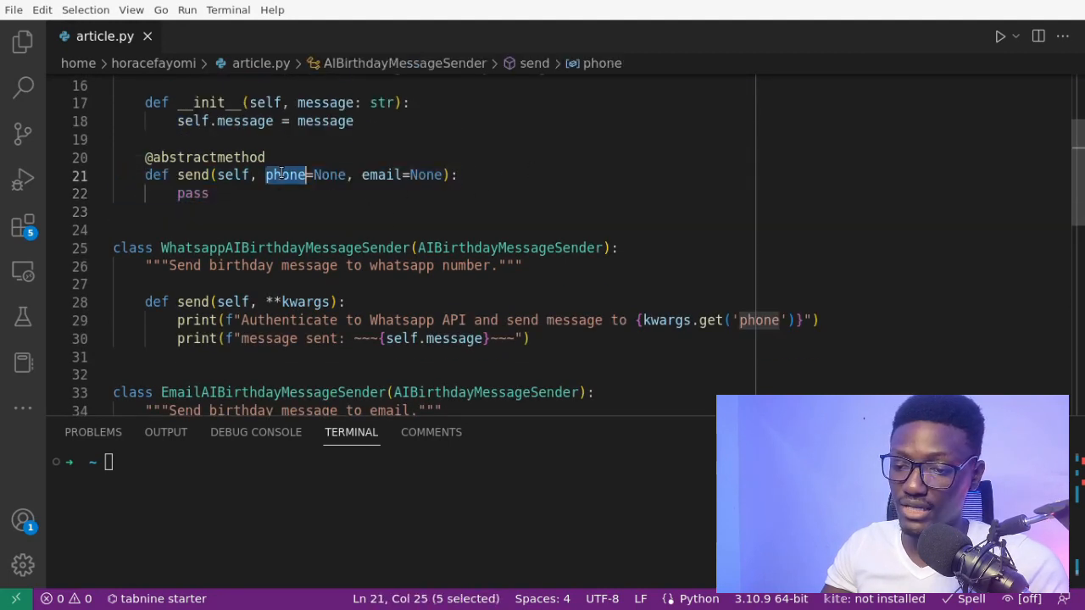
pyautogui.click(257, 247)
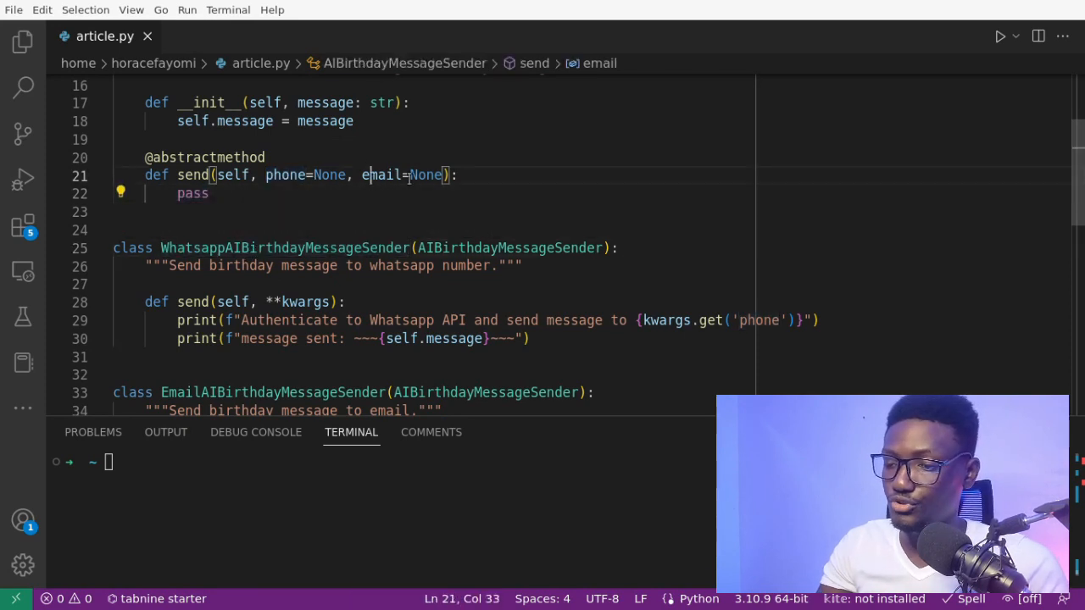
pyautogui.write(', avatar=None')
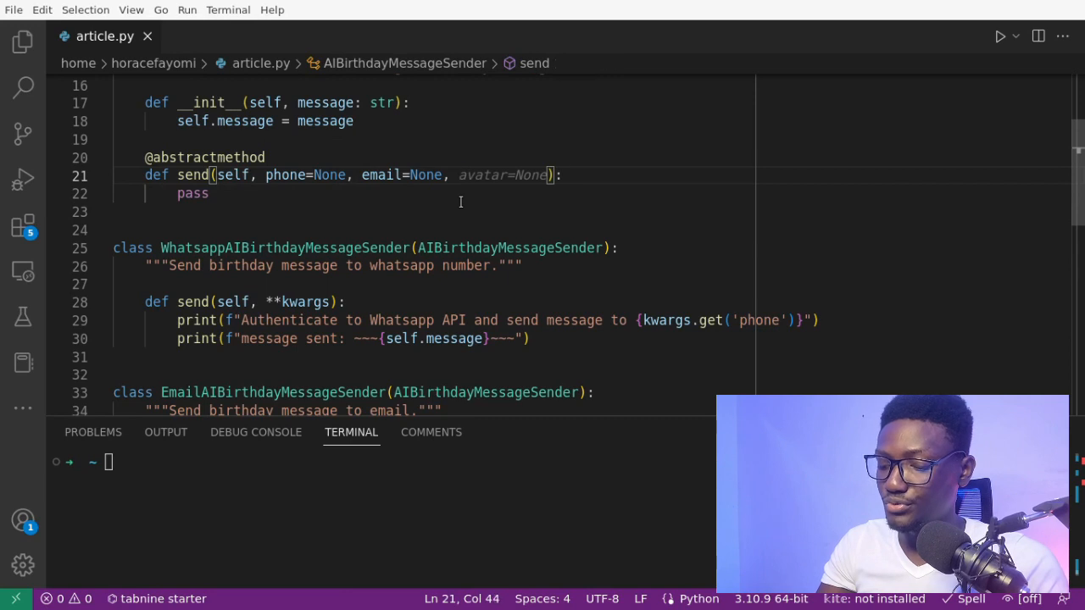
pyautogui.write('facbook_usernames=None')
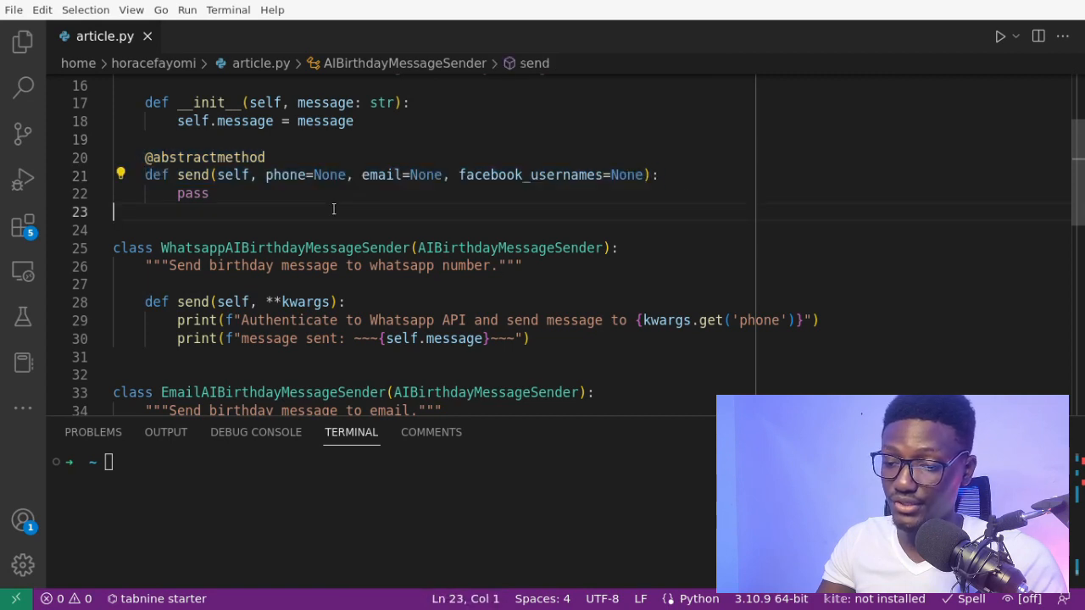
# Step: Scroll through the sender classes and inspect kwargs in the WhatsApp sender's send method
pyautogui.scroll(-3)
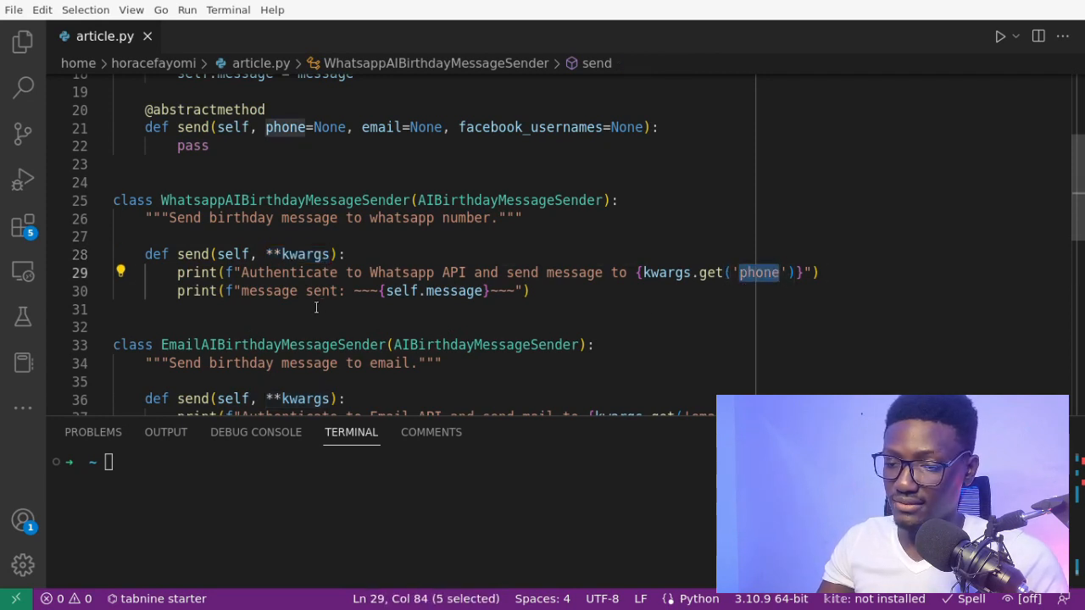
pyautogui.scroll(-3)
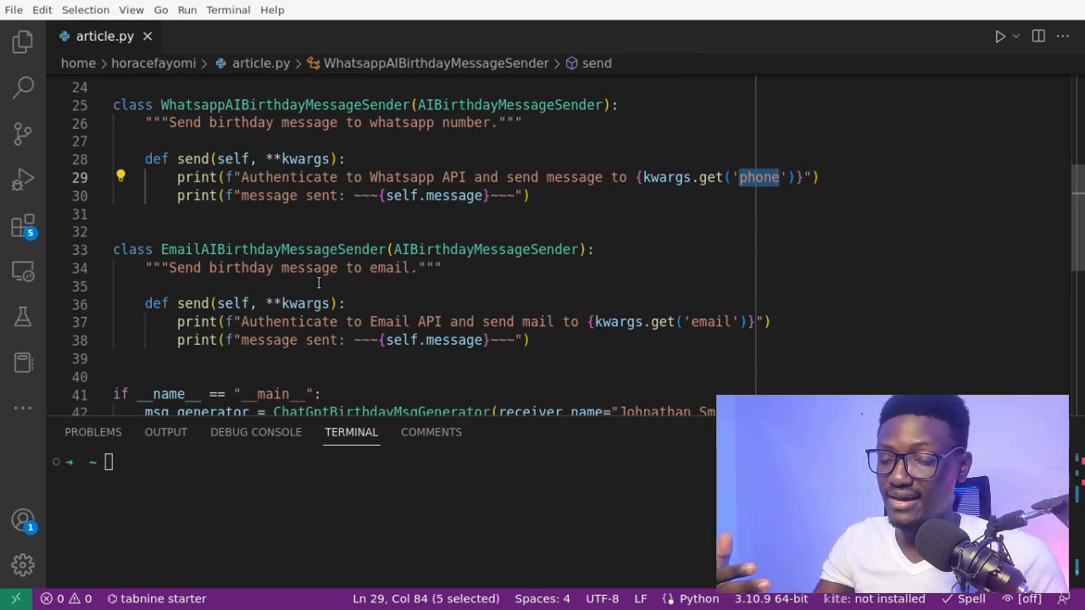
pyautogui.scroll(3)
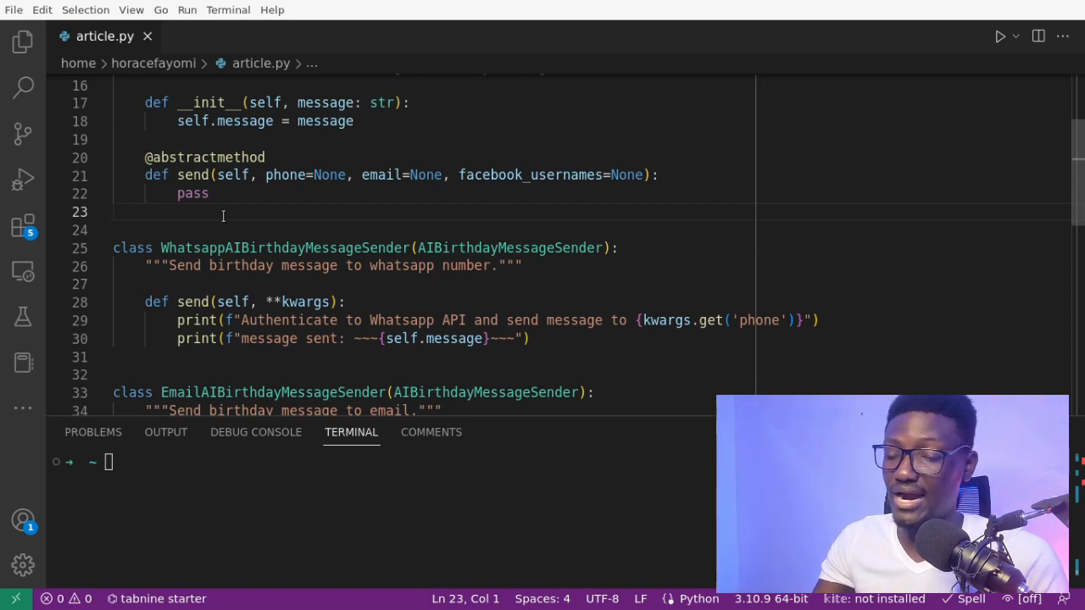
pyautogui.scroll(-3)
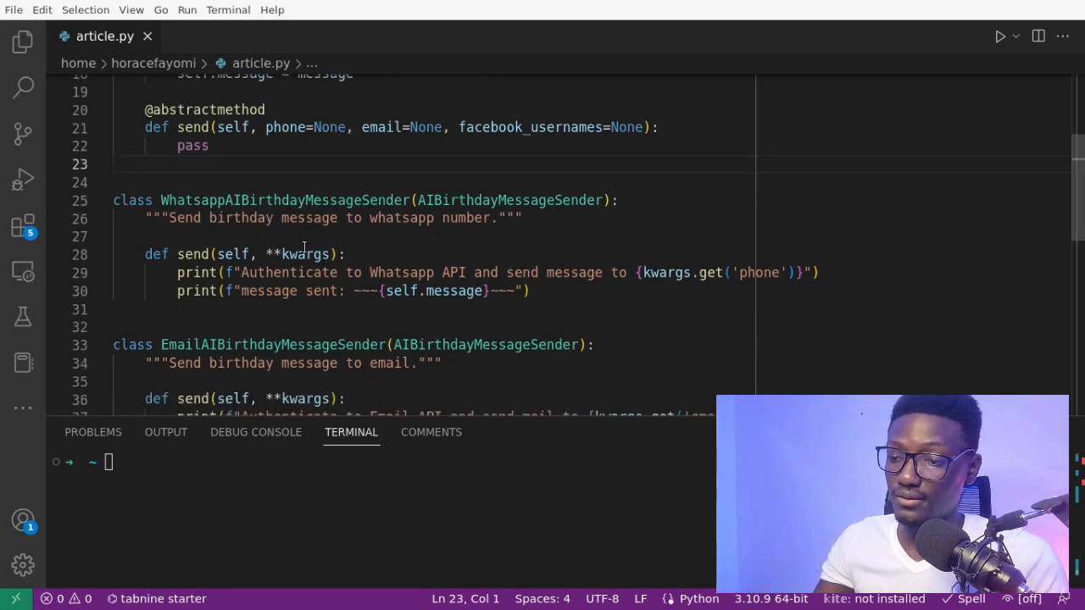
pyautogui.doubleClick(306, 254)
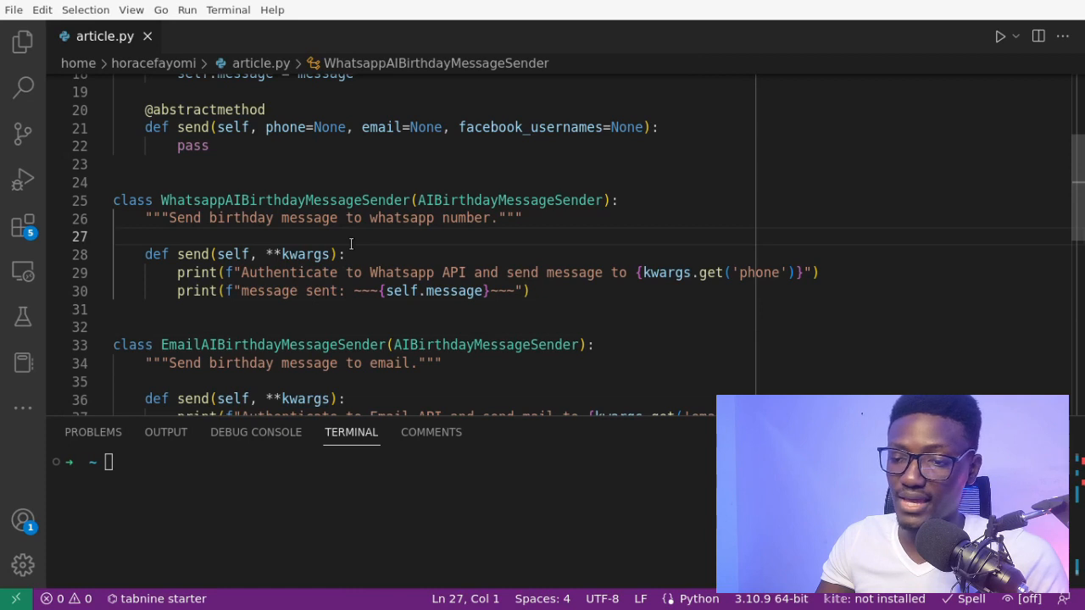
pyautogui.click(404, 182)
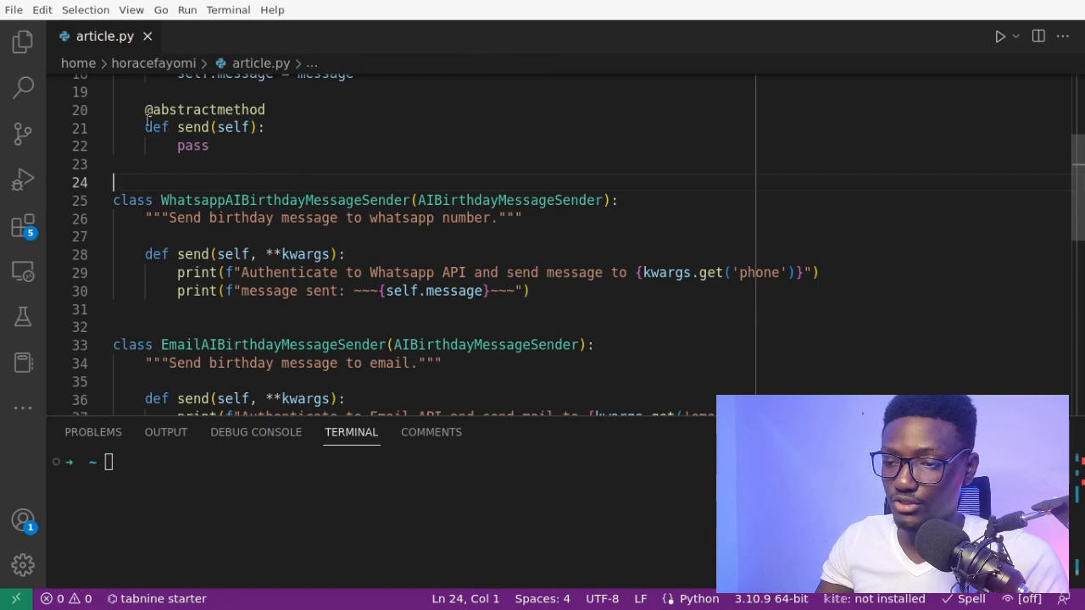
# Step: Strip phone, email and facebook_usernames from the abstract send, leaving only self
pyautogui.write('m')
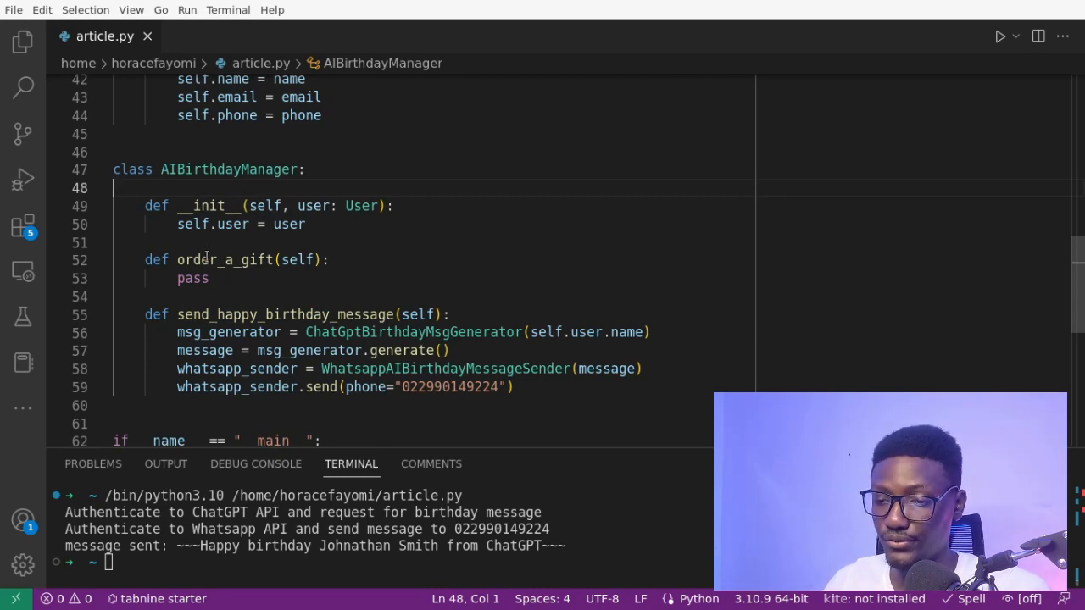
# Step: Review order_a_gift, the birthday_manager variable and AIBirthdayManager, then clear the terminal output
pyautogui.doubleClick(225, 259)
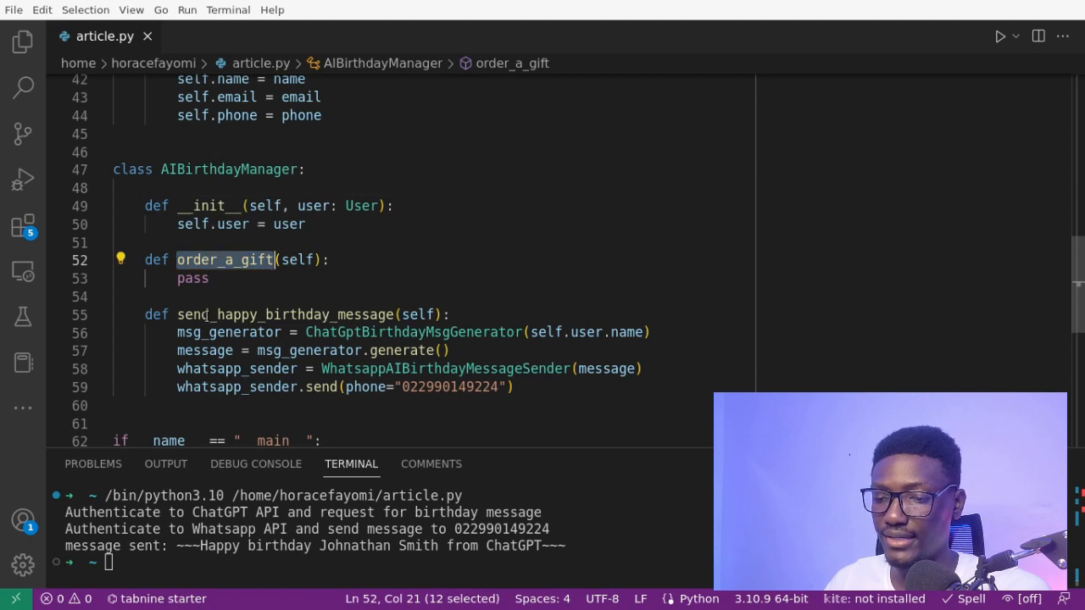
pyautogui.click(207, 314)
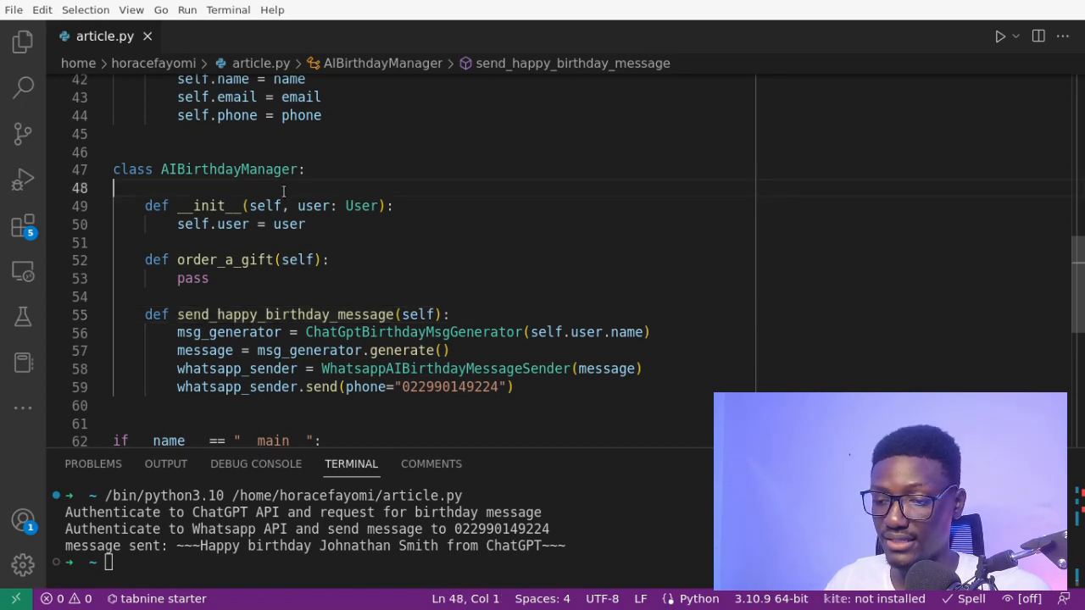
pyautogui.doubleClick(229, 169)
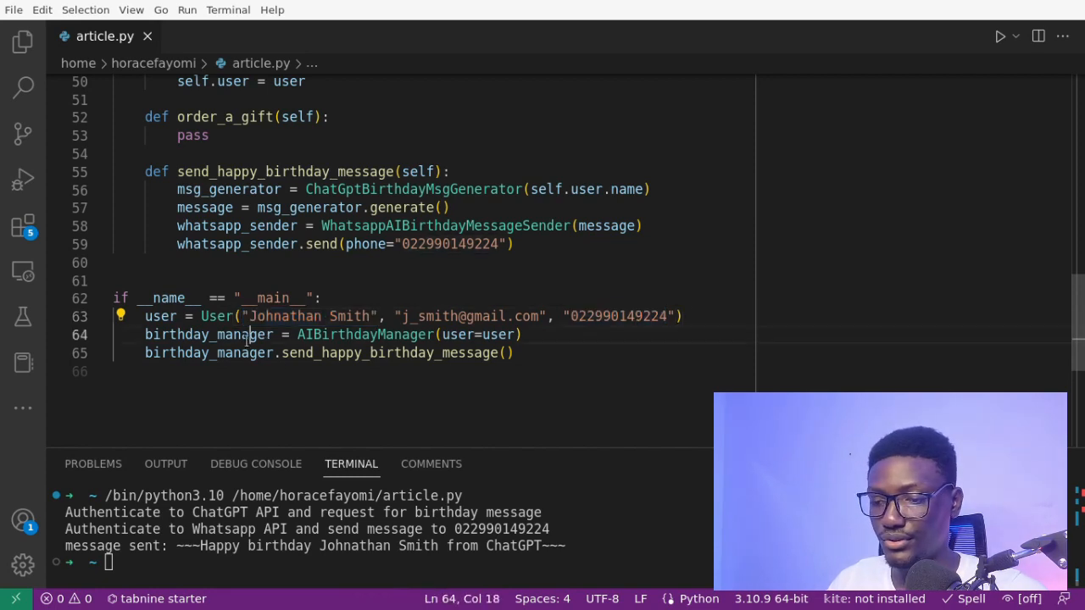
pyautogui.doubleClick(207, 334)
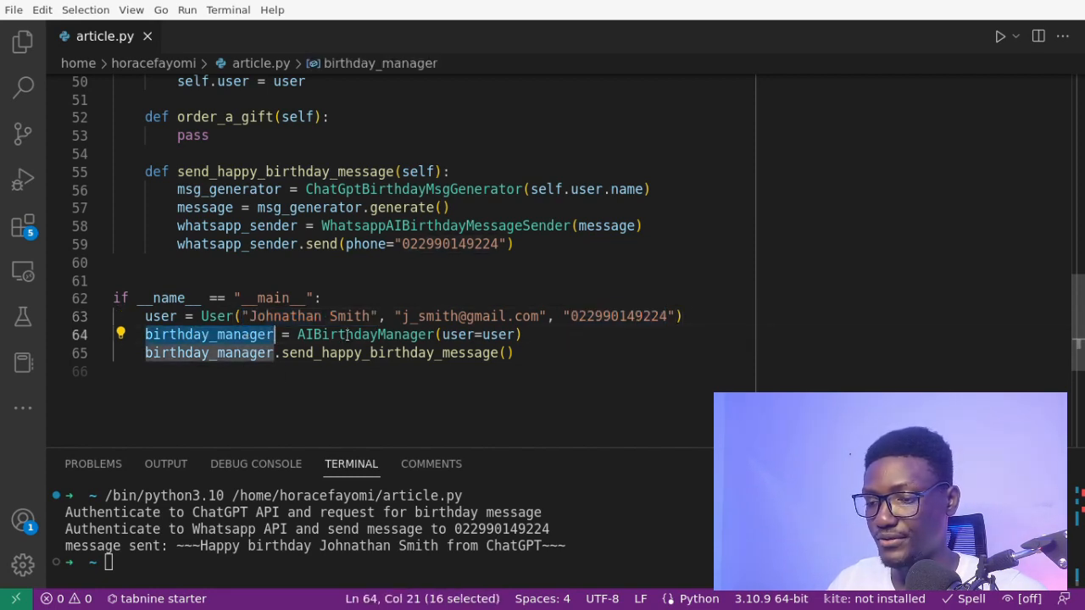
pyautogui.doubleClick(365, 334)
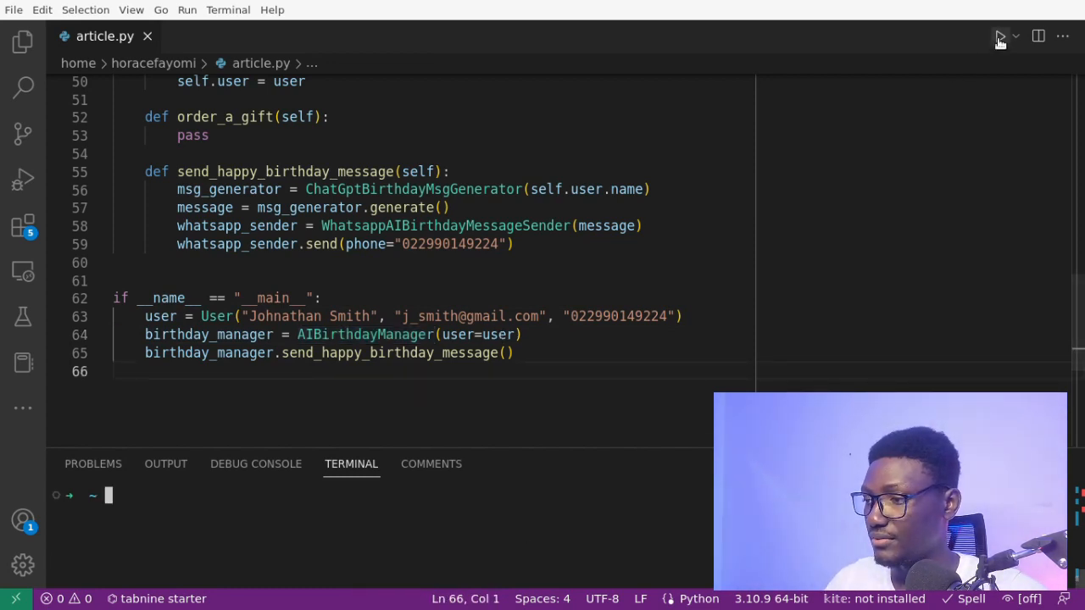
# Step: Run article.py and inspect the ChatGptBirthdayMsgGenerator class name against the WhatsApp output
pyautogui.click(1000, 36)
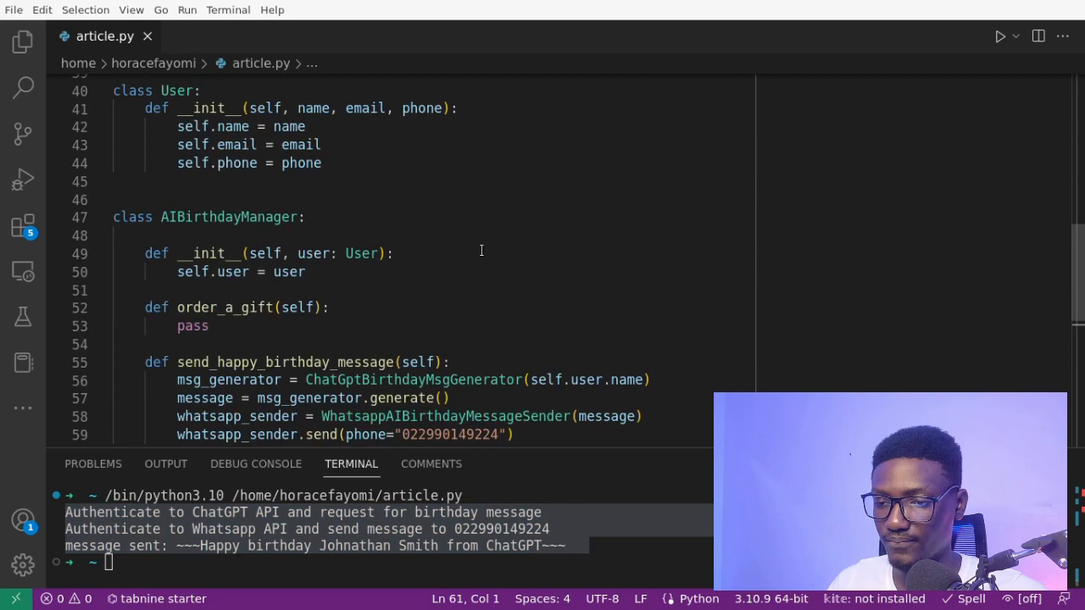
pyautogui.scroll(-3)
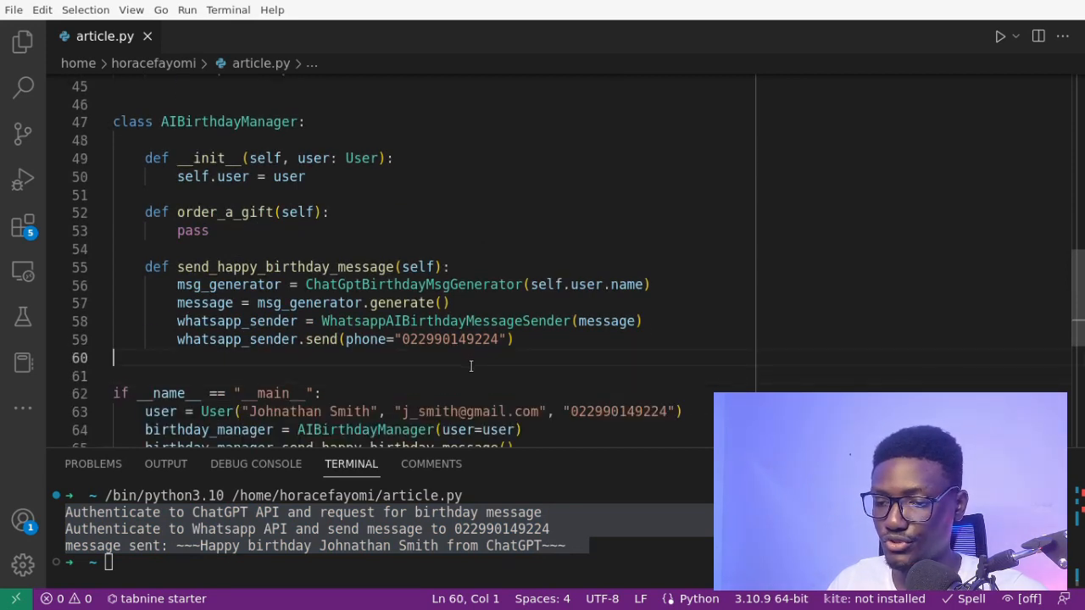
pyautogui.doubleClick(414, 283)
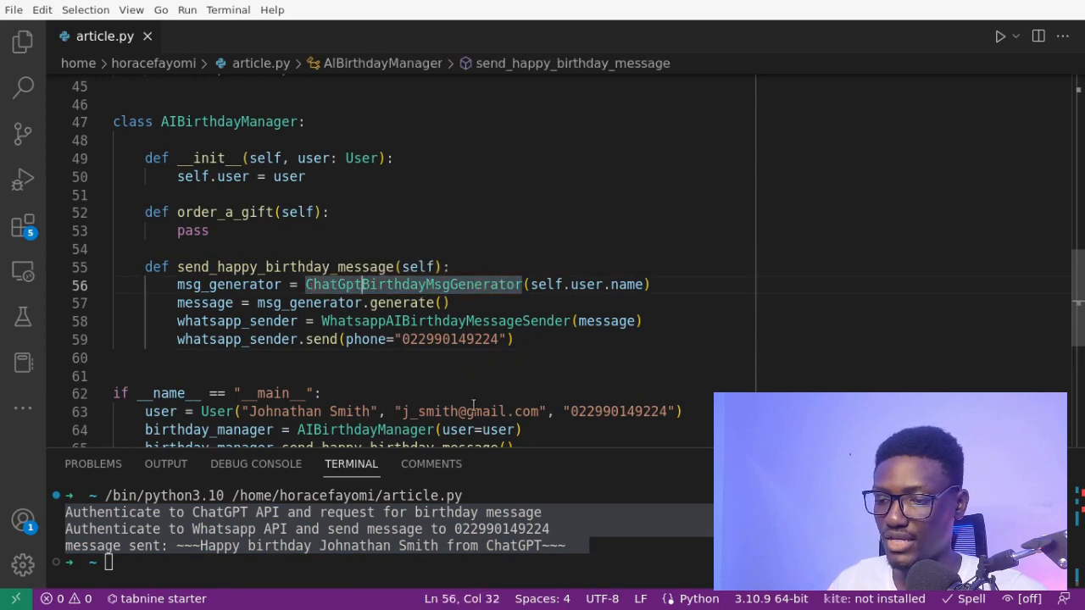
pyautogui.moveTo(170, 121); pyautogui.dragTo(209, 231)
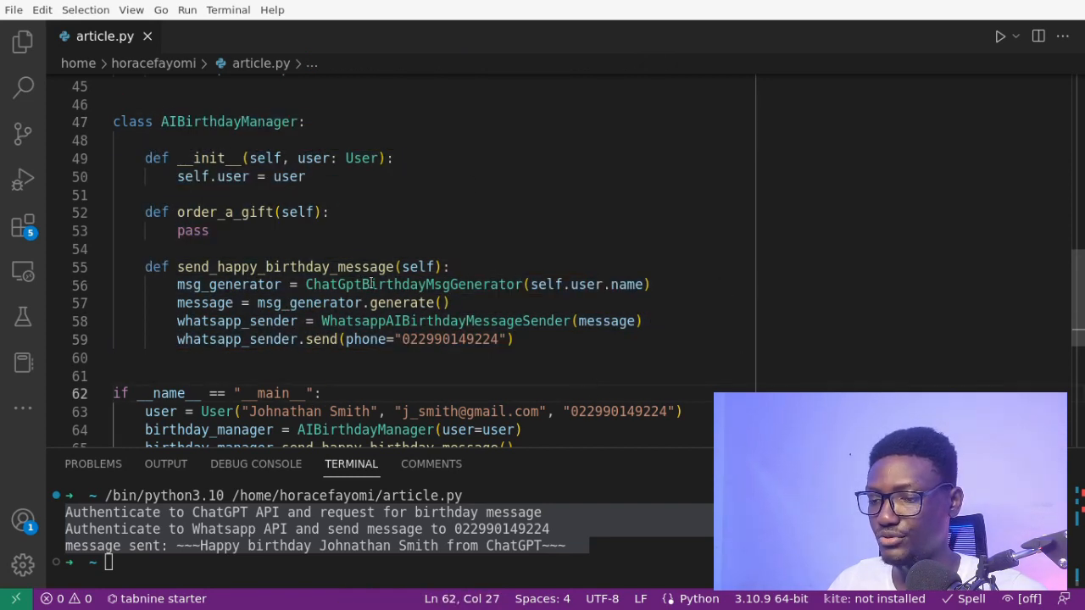
pyautogui.doubleClick(413, 284)
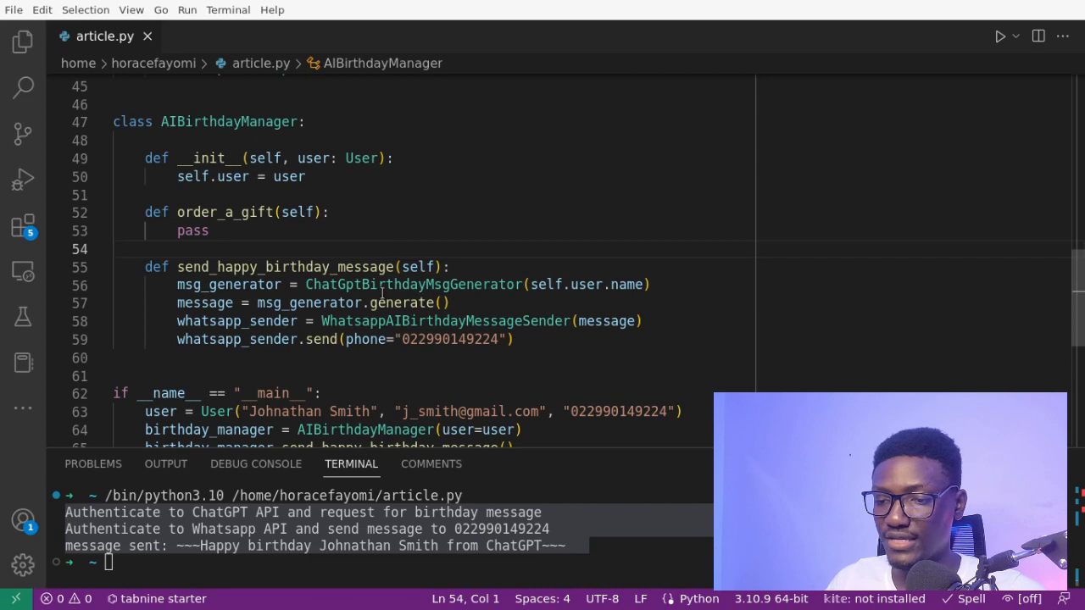
pyautogui.doubleClick(413, 284)
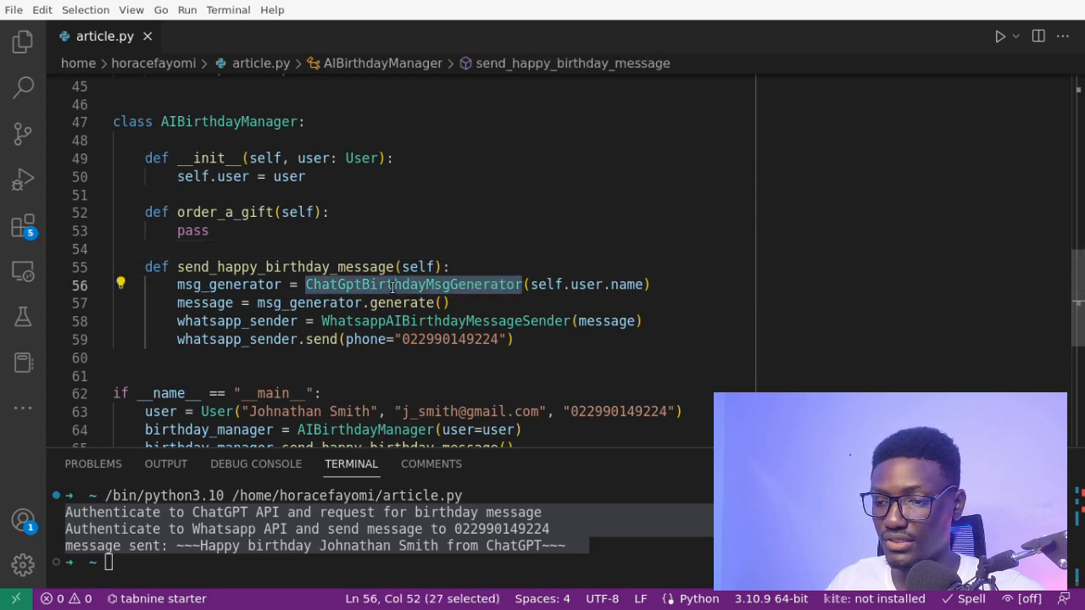
pyautogui.moveTo(340, 369)
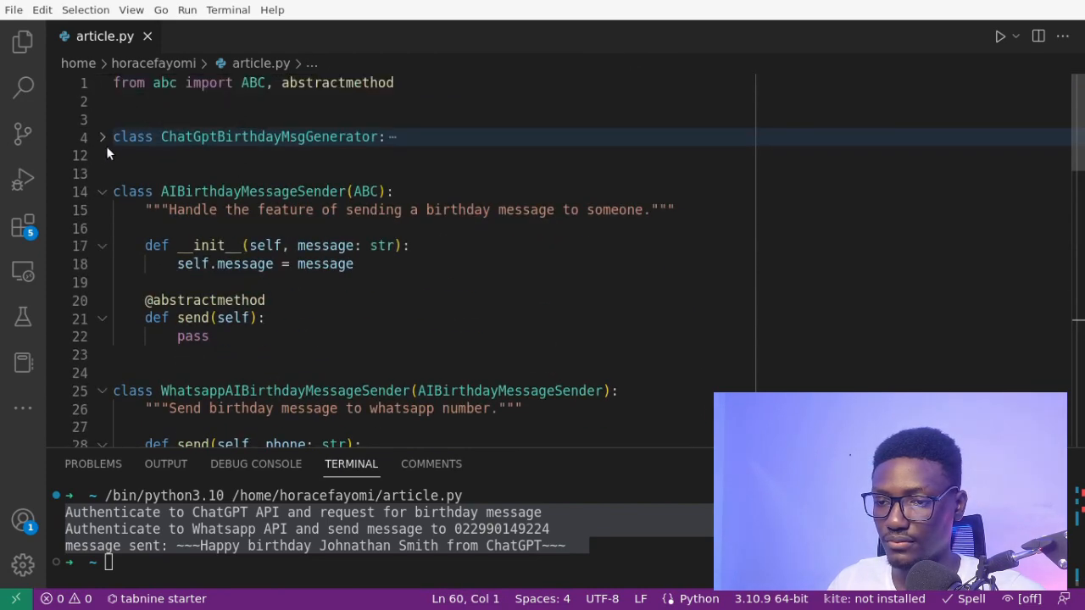
# Step: Create a BirthdayMsgGenerator(ABC) base class and delete the ChatGPT generator's __init__
pyautogui.click(102, 136)
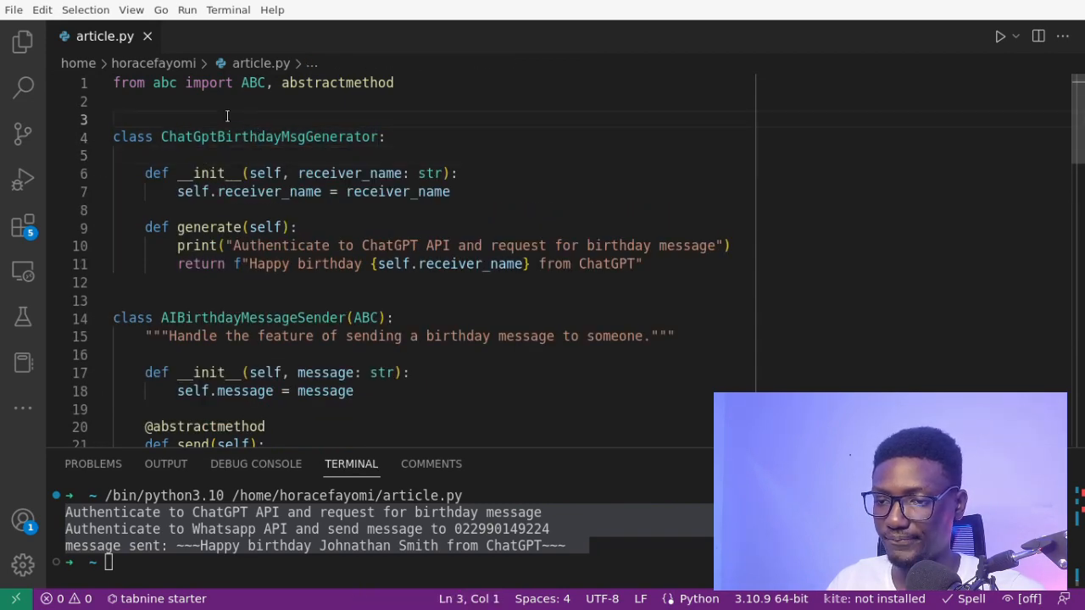
pyautogui.write('class Test')
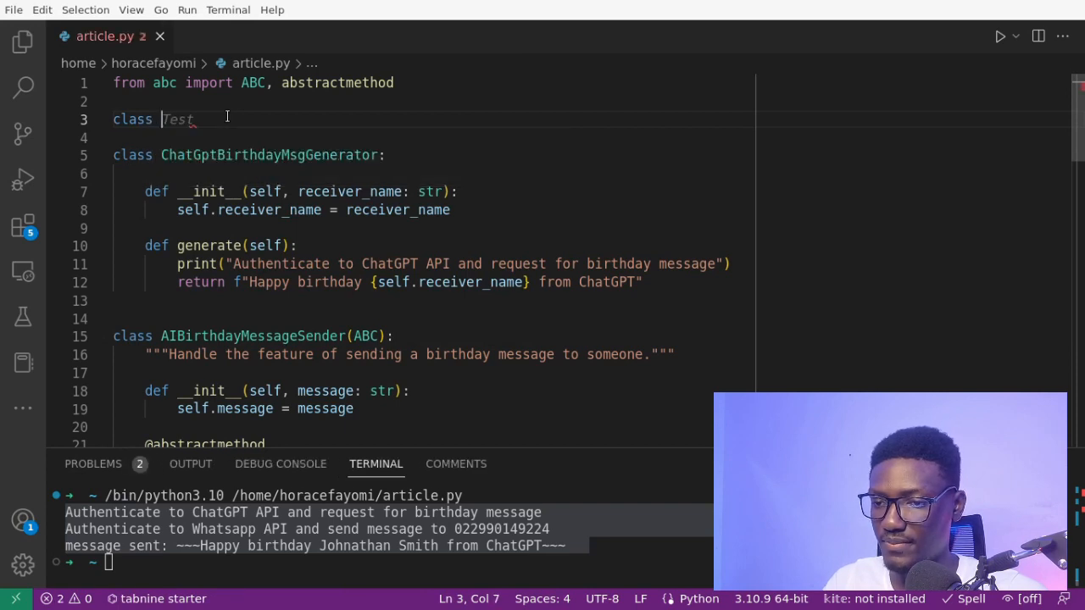
pyautogui.write('Bir')
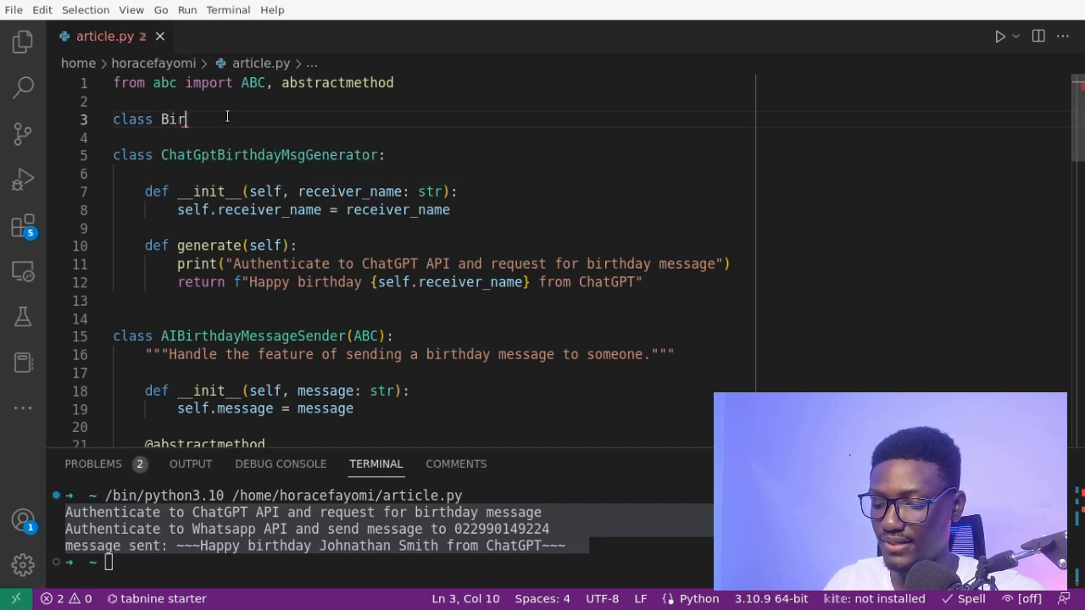
pyautogui.write('thdayMsgGenerator')
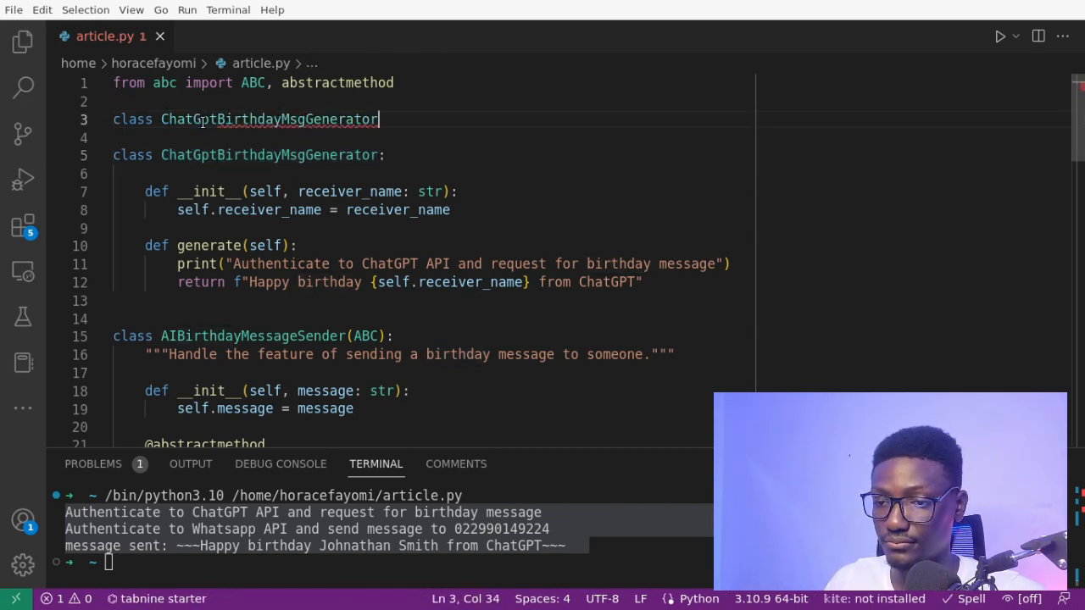
pyautogui.write('BirthdayMsgGenerator')
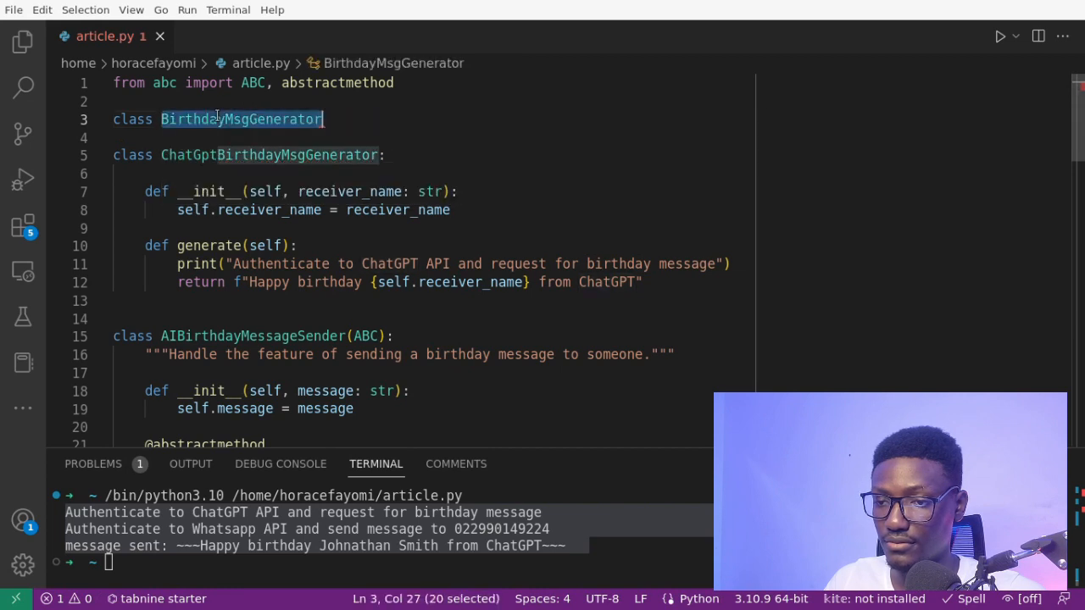
pyautogui.write('(ABC, abstractmethod):')
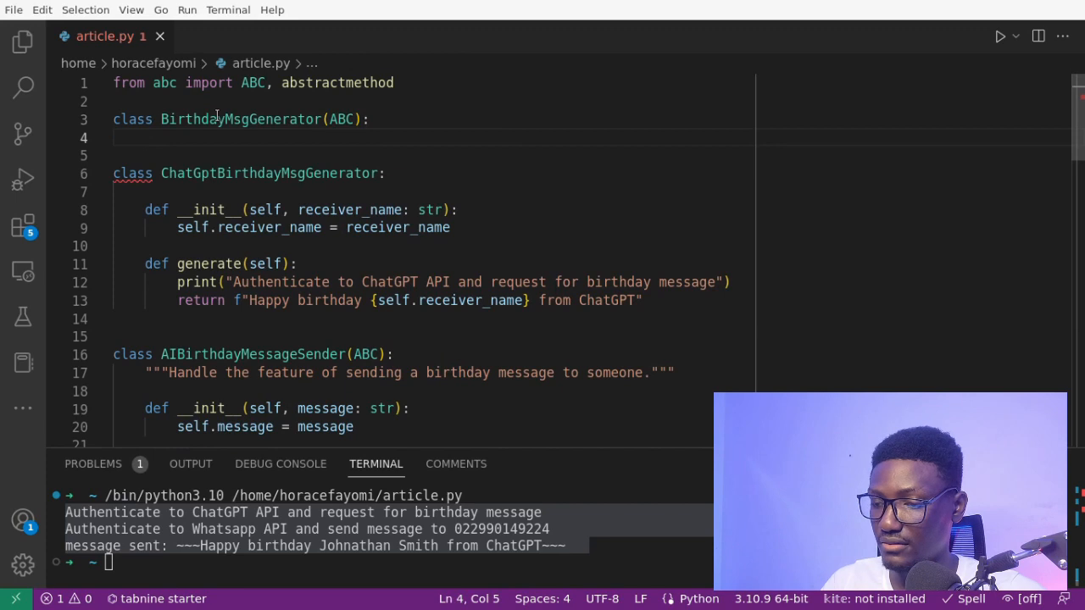
pyautogui.moveTo(144, 209); pyautogui.dragTo(288, 209)
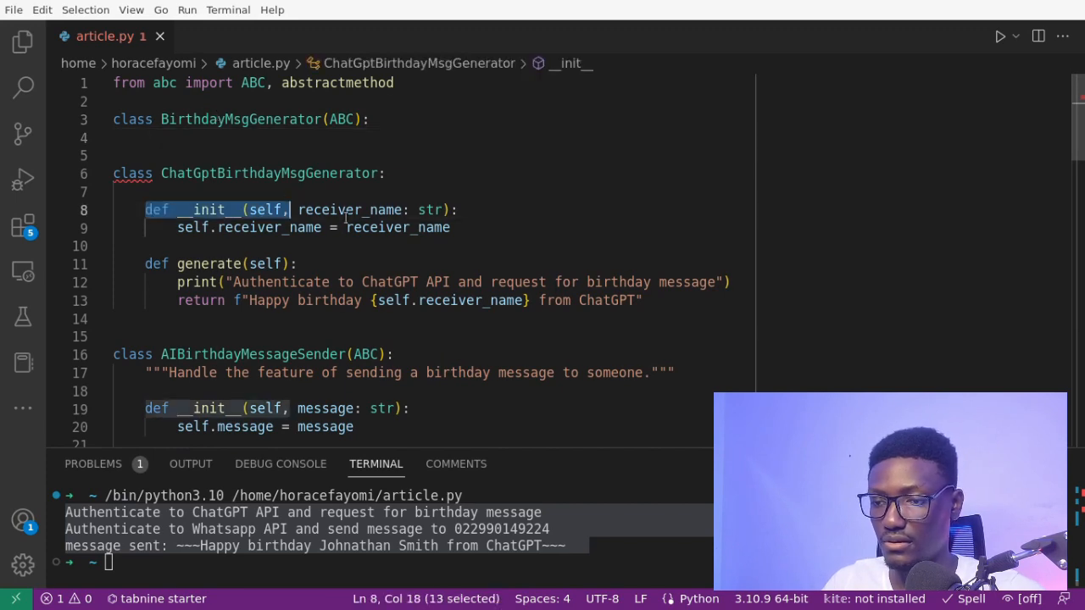
pyautogui.press('Delete')
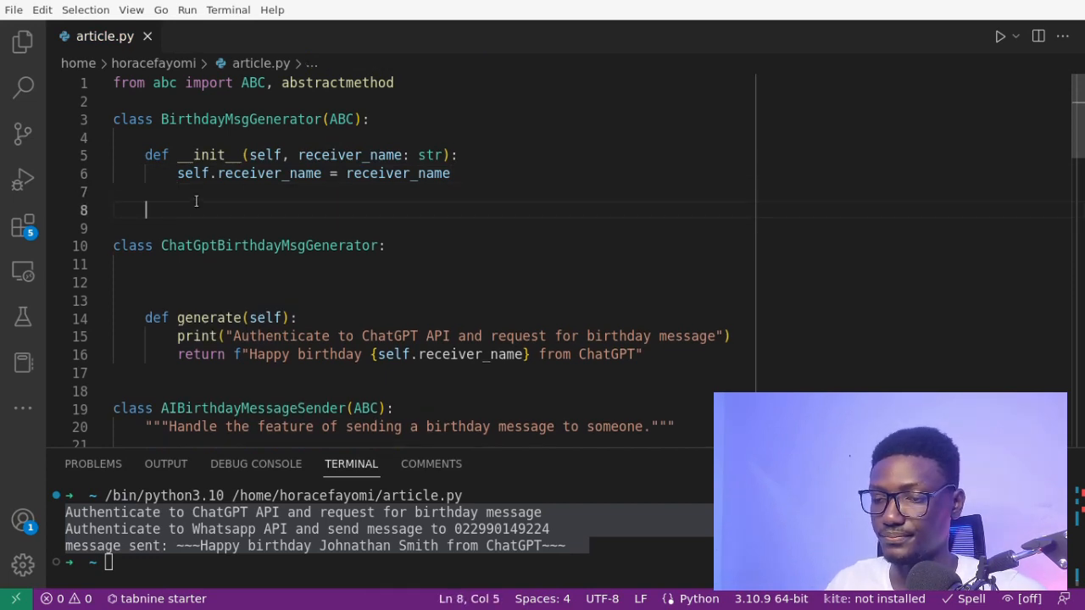
# Step: Add an abstract generate(self) method, subclass ChatGptBirthdayMsgGenerator from it, and add a docstring
pyautogui.write('@')
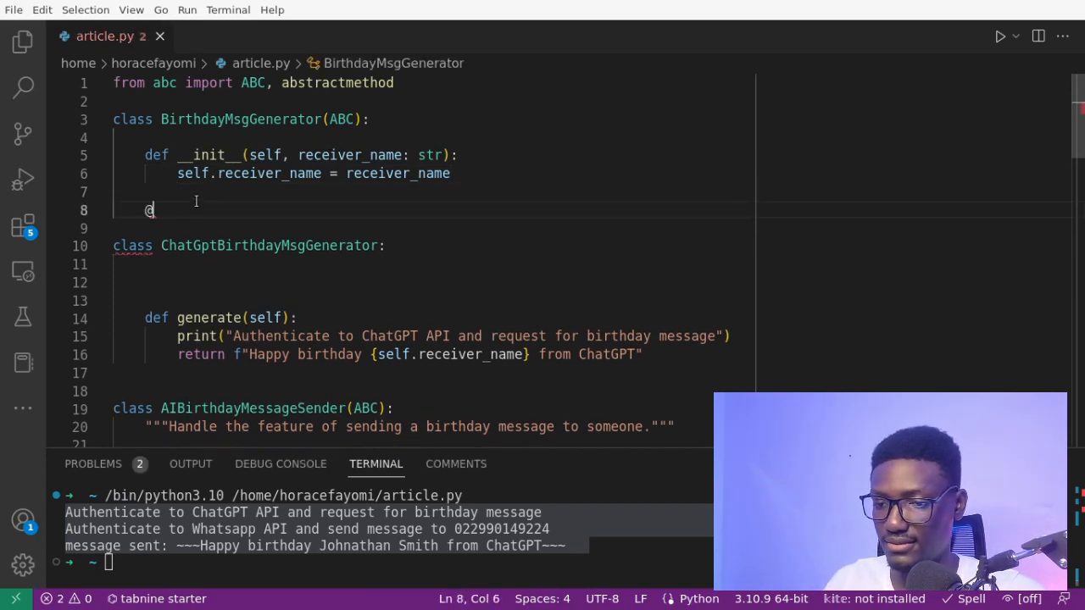
pyautogui.write('abss')
pyautogui.write('d')
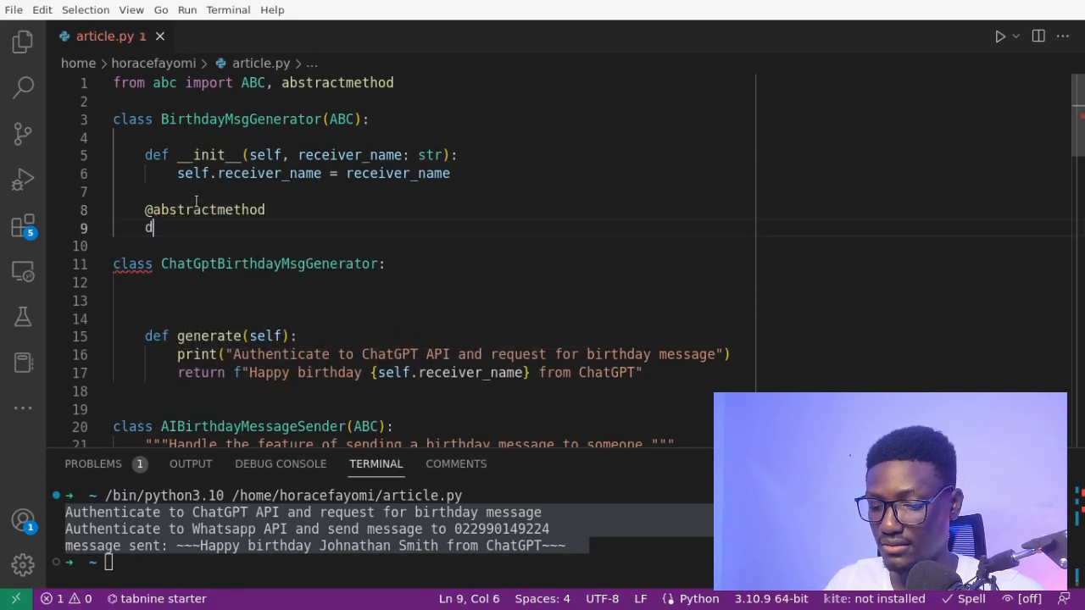
pyautogui.write('ef generate(self):')
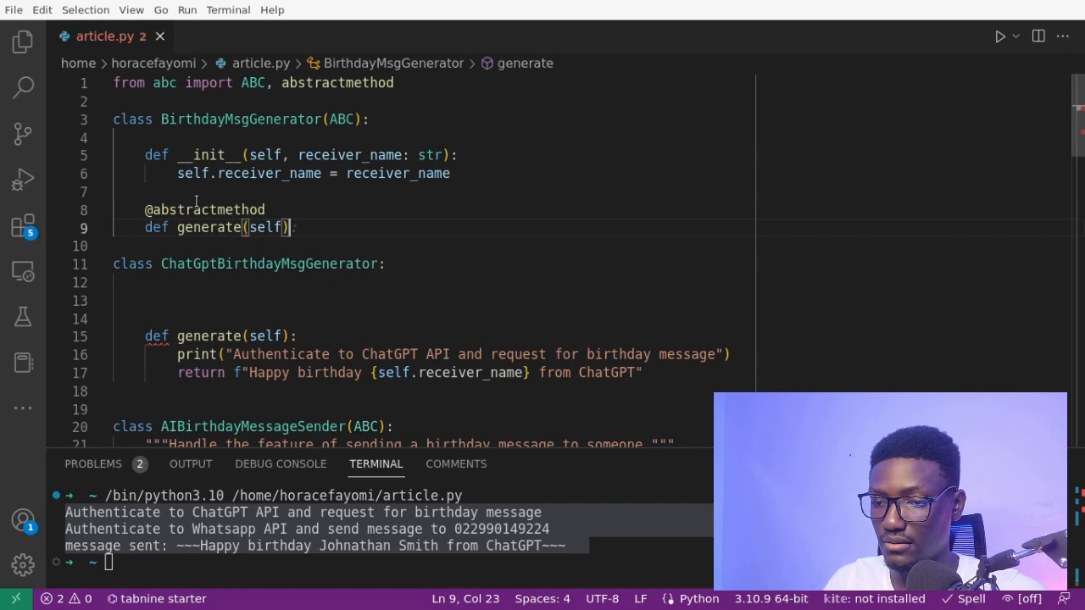
pyautogui.write('pass')
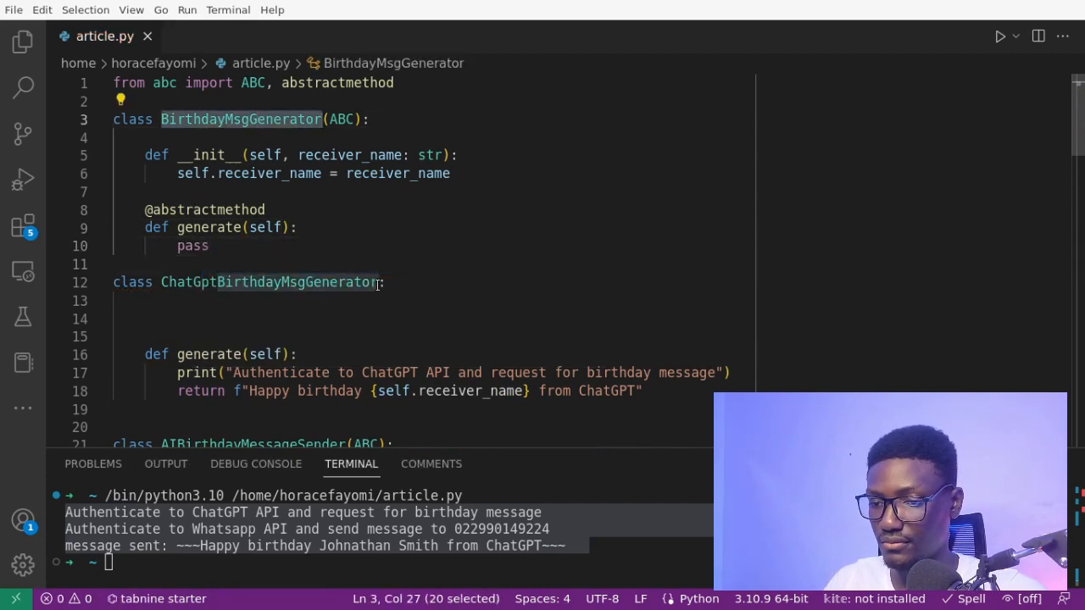
pyautogui.write('(BirthdayMsgGenerator)')
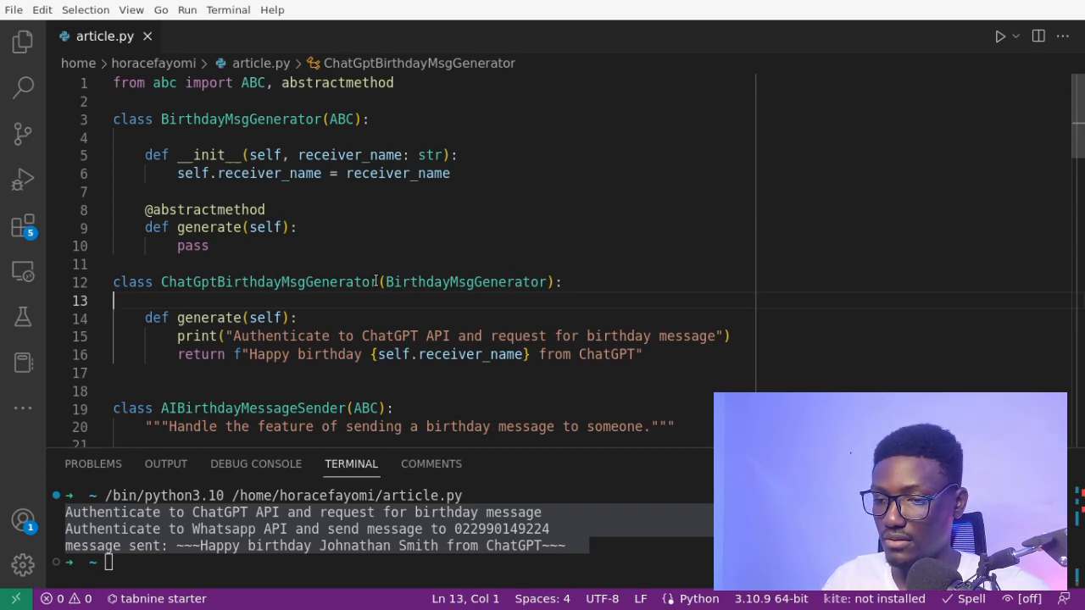
pyautogui.click(153, 301)
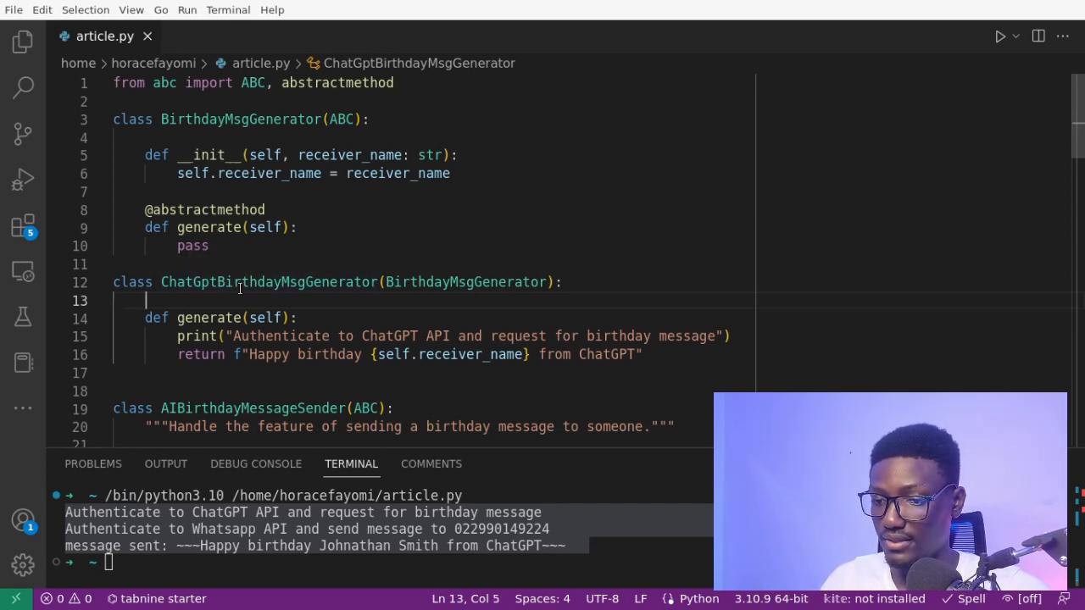
pyautogui.write('"""generates"""')
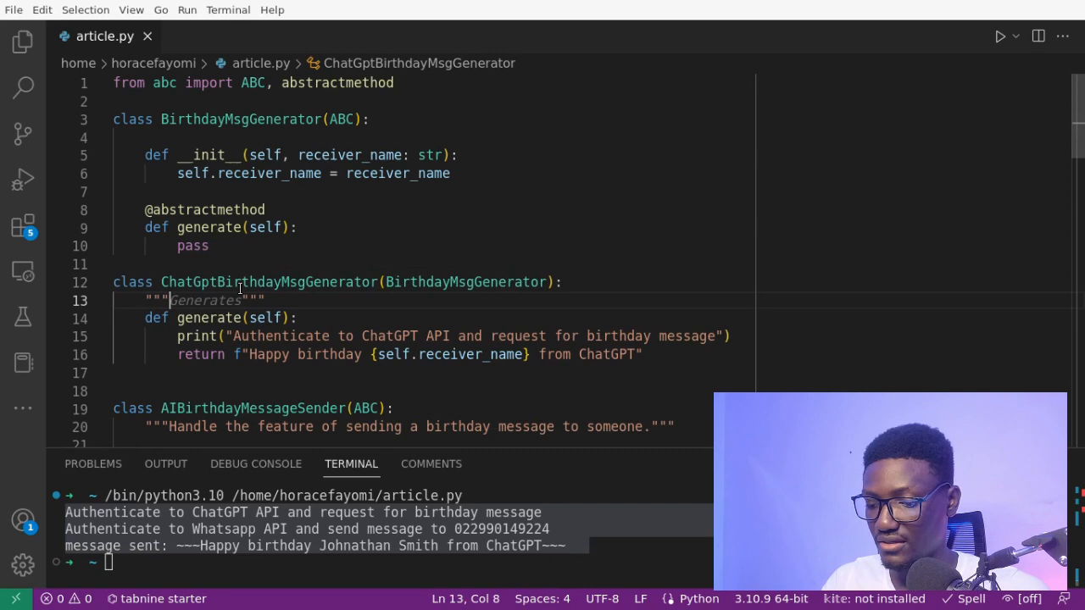
pyautogui.write('Chat gpt AI provider')
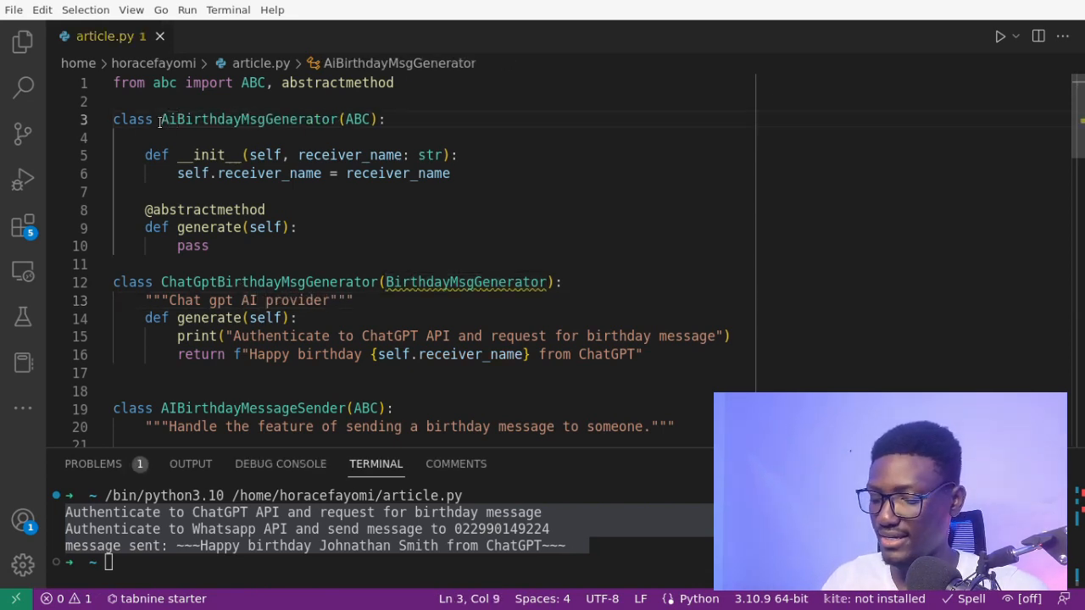
# Step: Rename the base to AIBirthdayMsgGenerator and add BardAIBirthdayMsgGenerator with BardAI strings
pyautogui.doubleClick(249, 119)
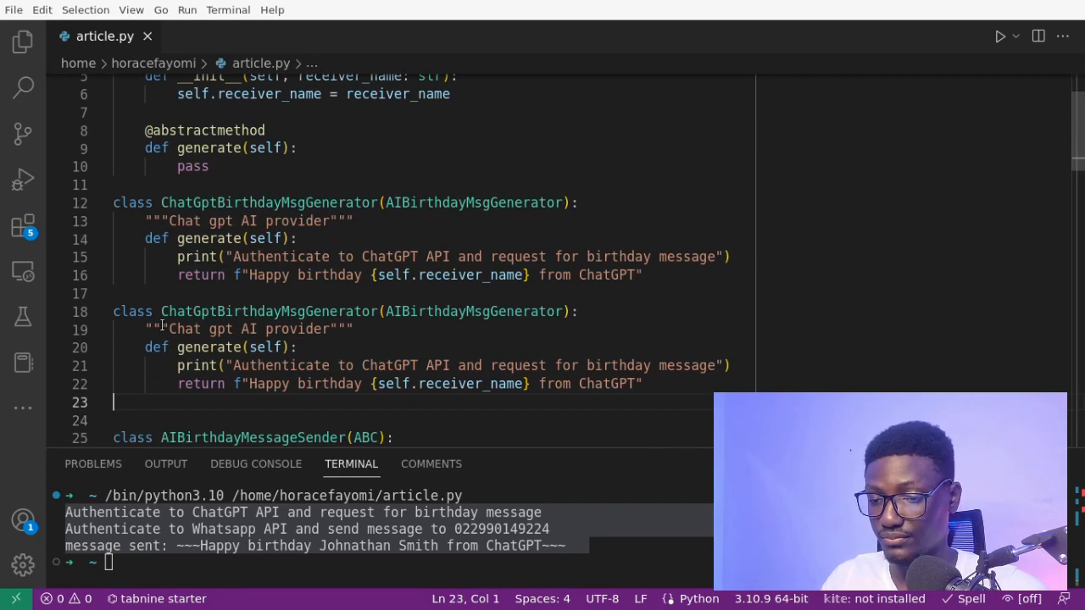
pyautogui.write('Bar')
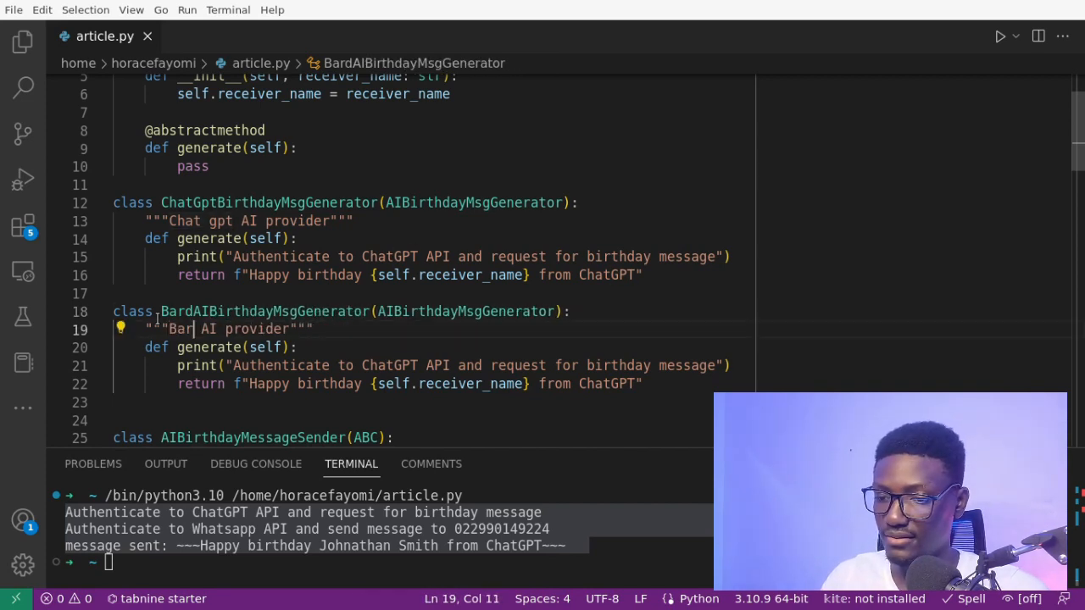
pyautogui.write('d')
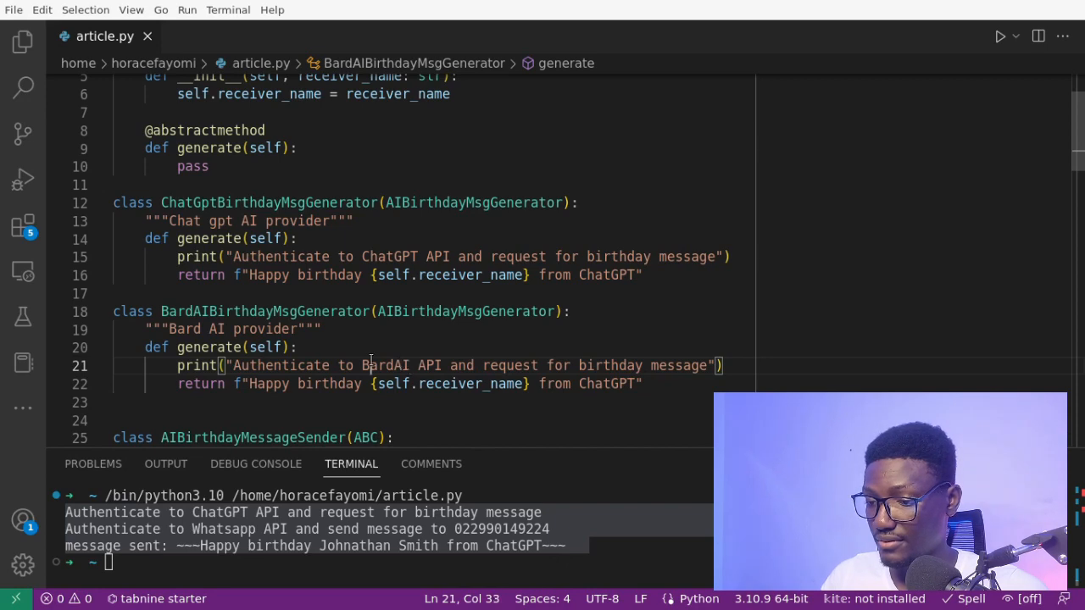
pyautogui.write('BardAI')
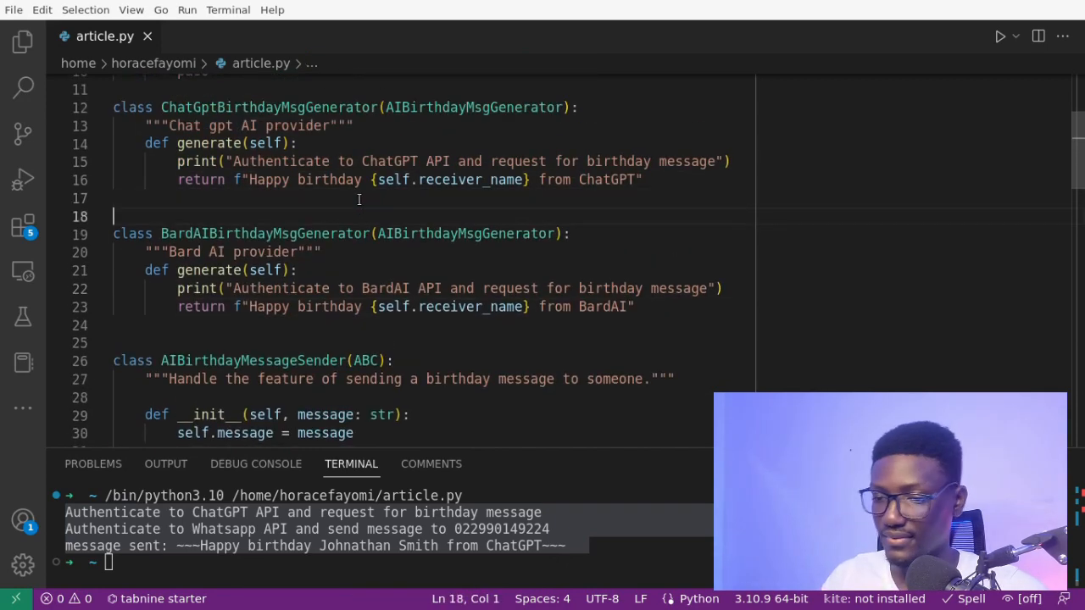
# Step: Add an ai_class: AIBirthdayMsgGenerator parameter to AIBirthdayManager's constructor
pyautogui.scroll(-3)
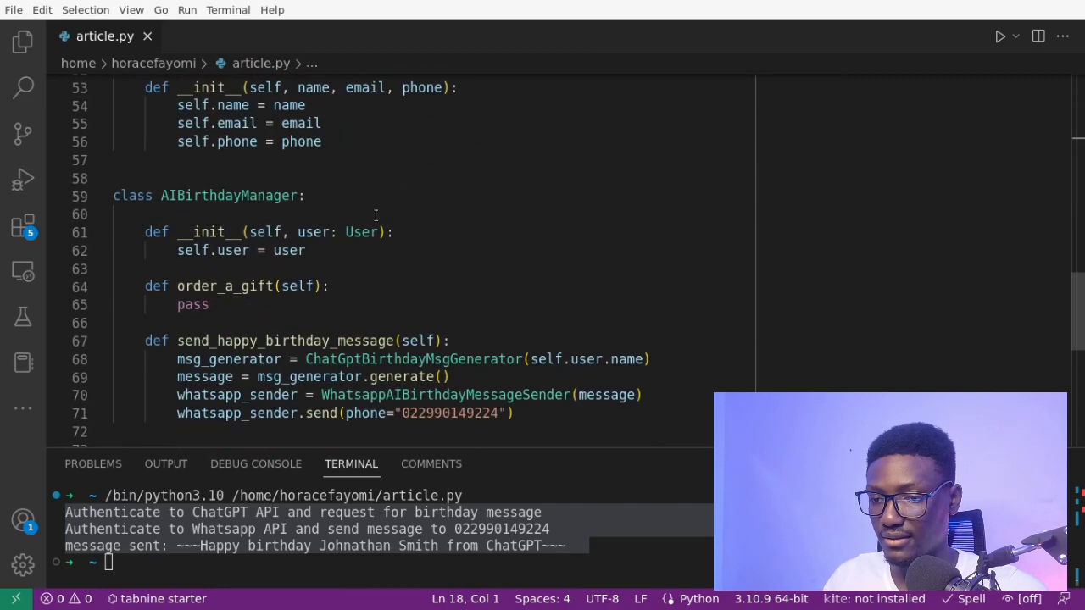
pyautogui.doubleClick(229, 196)
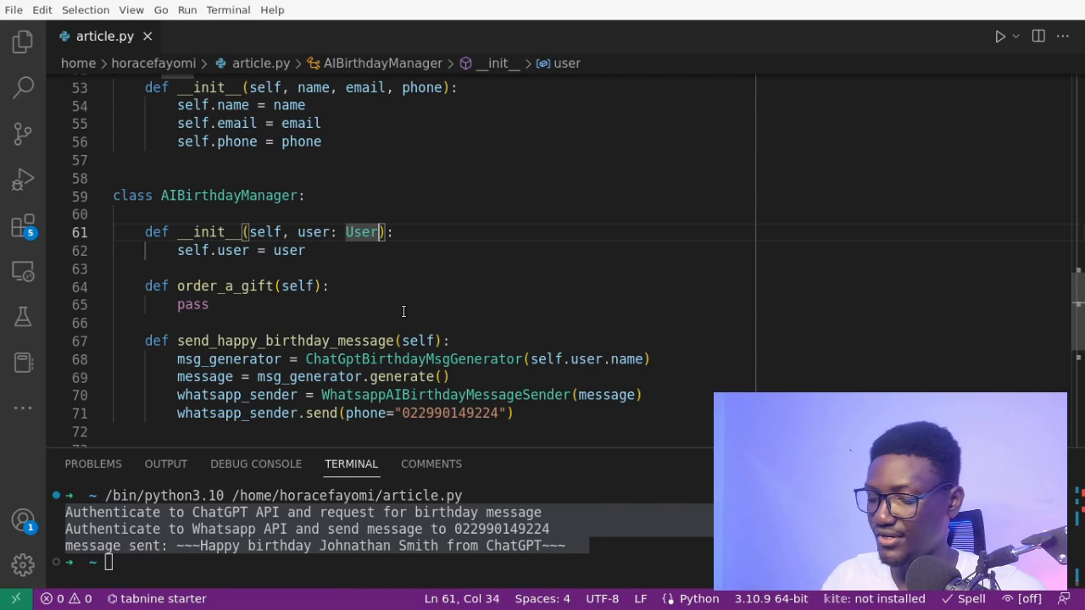
pyautogui.write(', ai_')
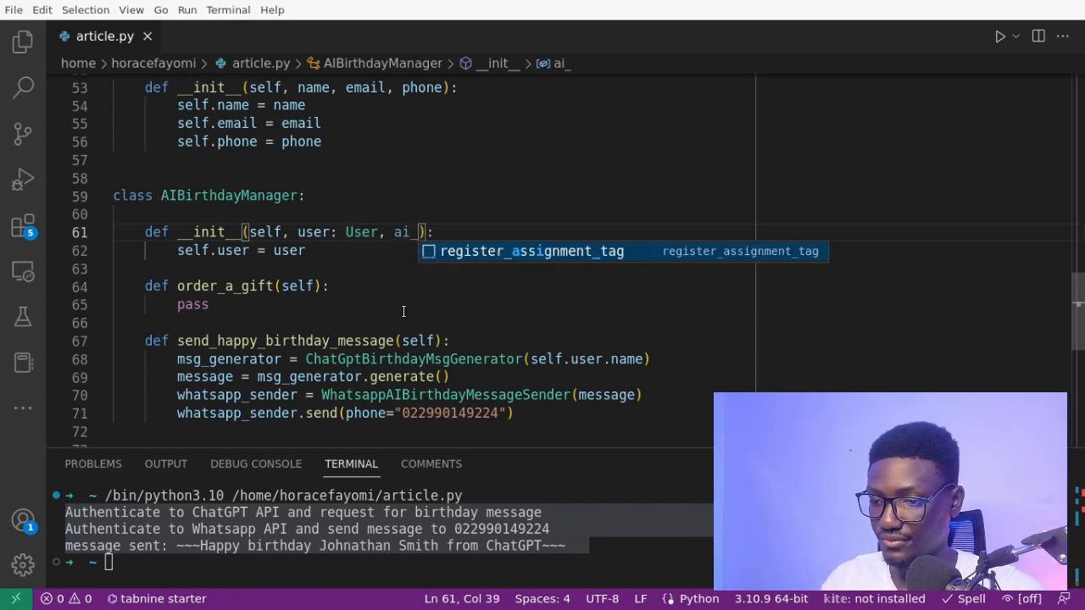
pyautogui.write('provi')
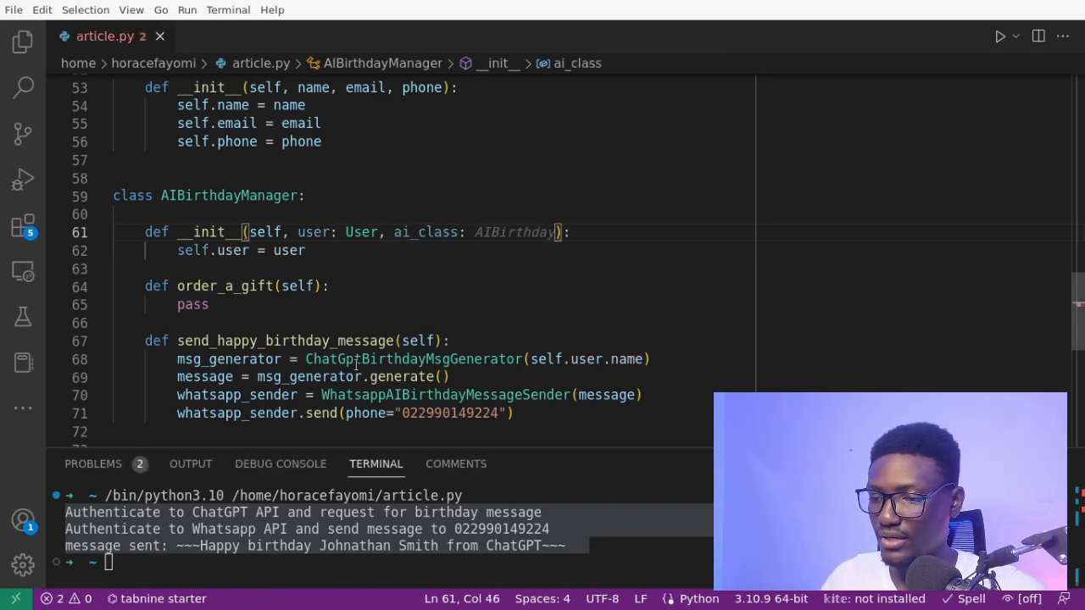
pyautogui.doubleClick(413, 358)
pyautogui.write('AIBirthdayMsgGenerator')
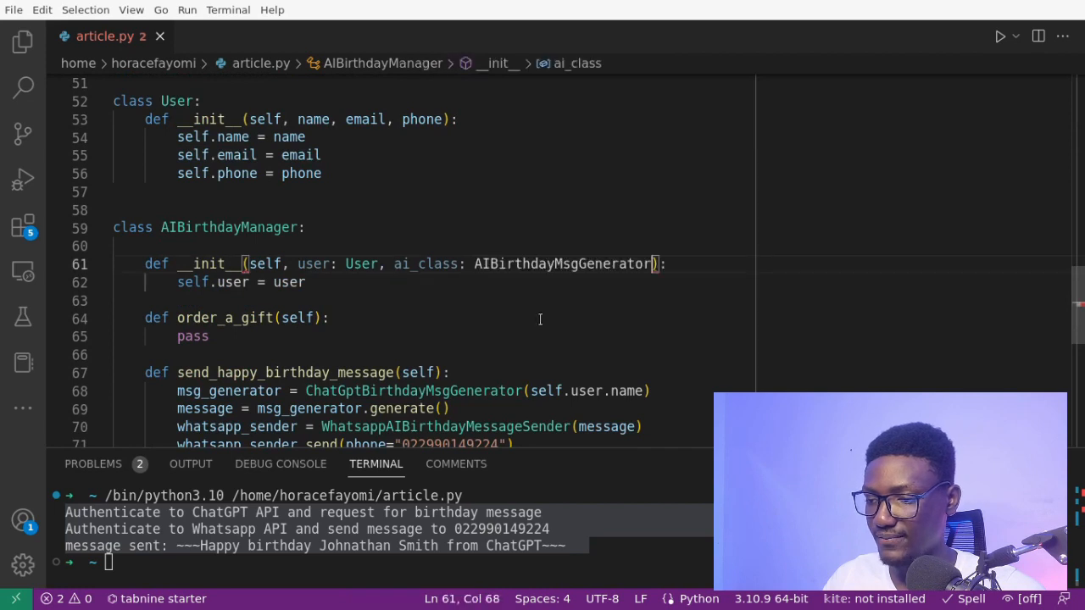
# Step: Store self.ai_class and use it instead of ChatGptBirthdayMsgGenerator to build the message
pyautogui.doubleClick(563, 263)
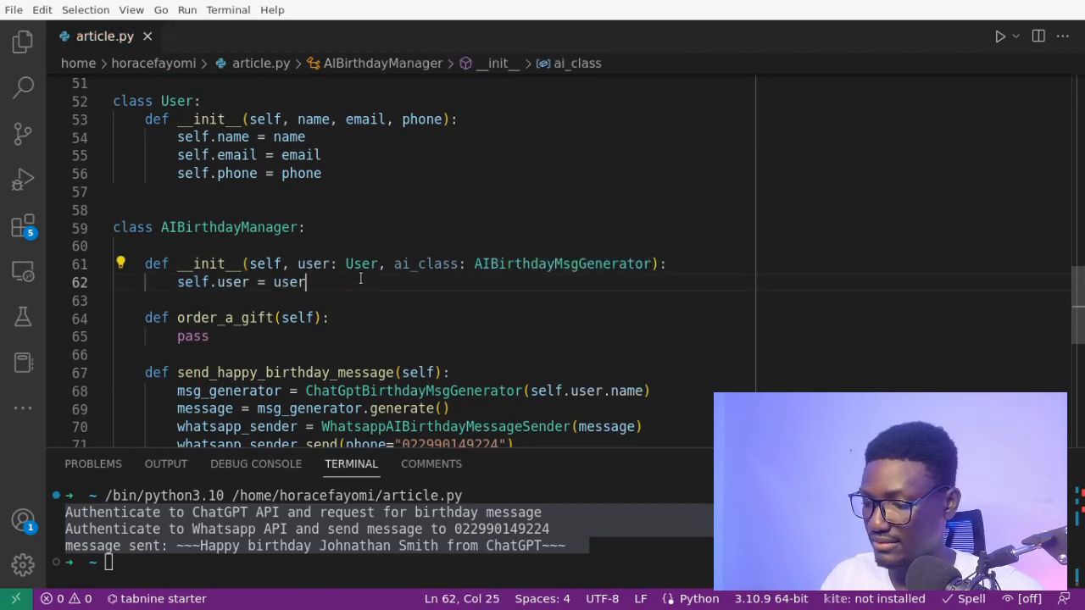
pyautogui.write('self.ai_class = ai_clas')
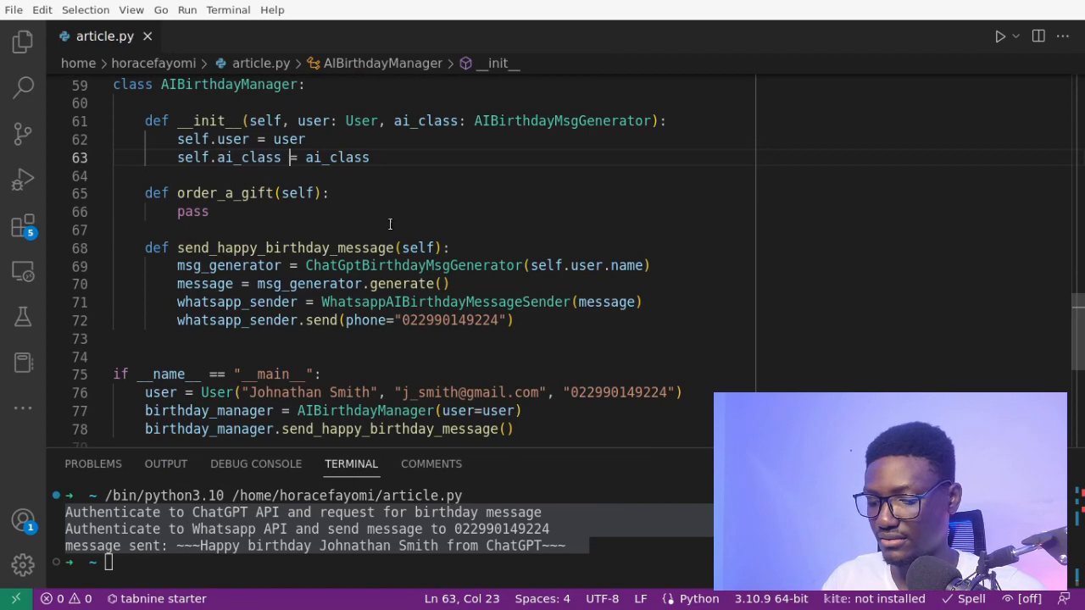
pyautogui.write('self.ai_class')
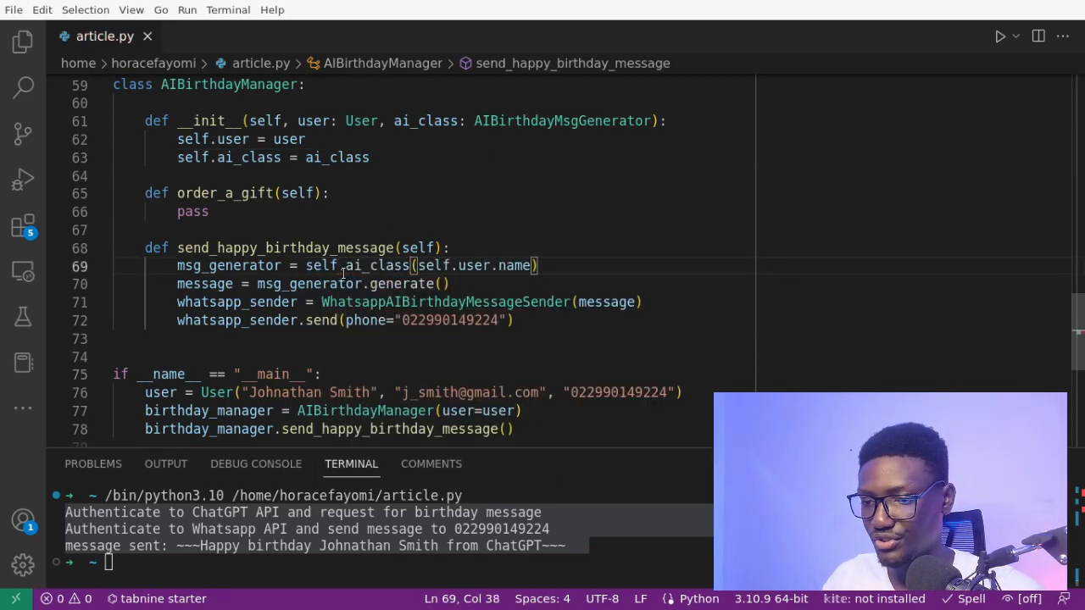
pyautogui.doubleClick(227, 266)
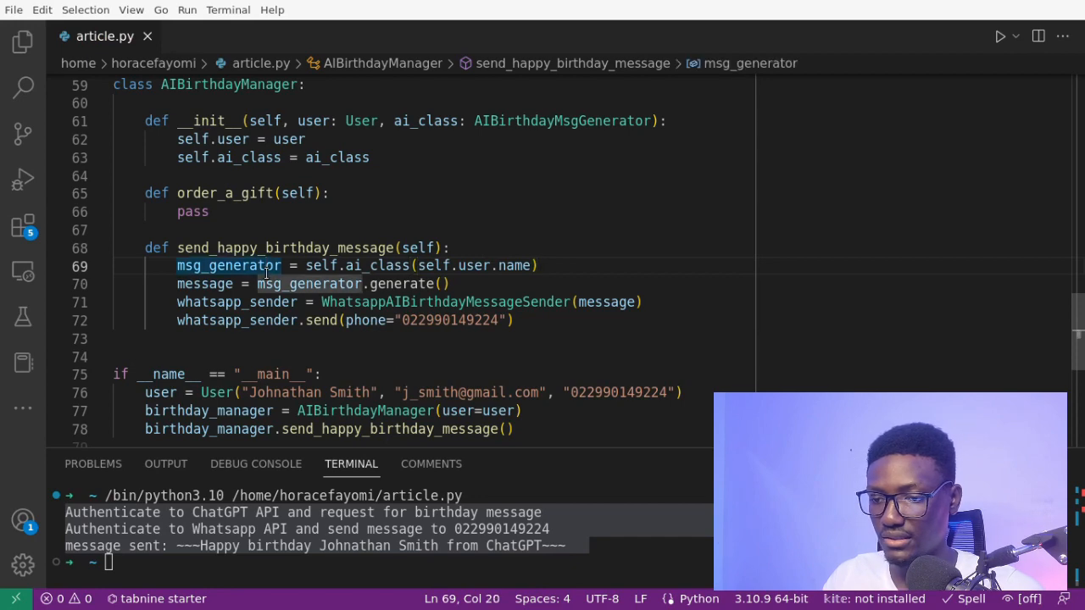
# Step: Pass ai_class=ChatGptBirthdayMsgGenerator to AIBirthdayManager in main, then review the constructor
pyautogui.scroll(-3)
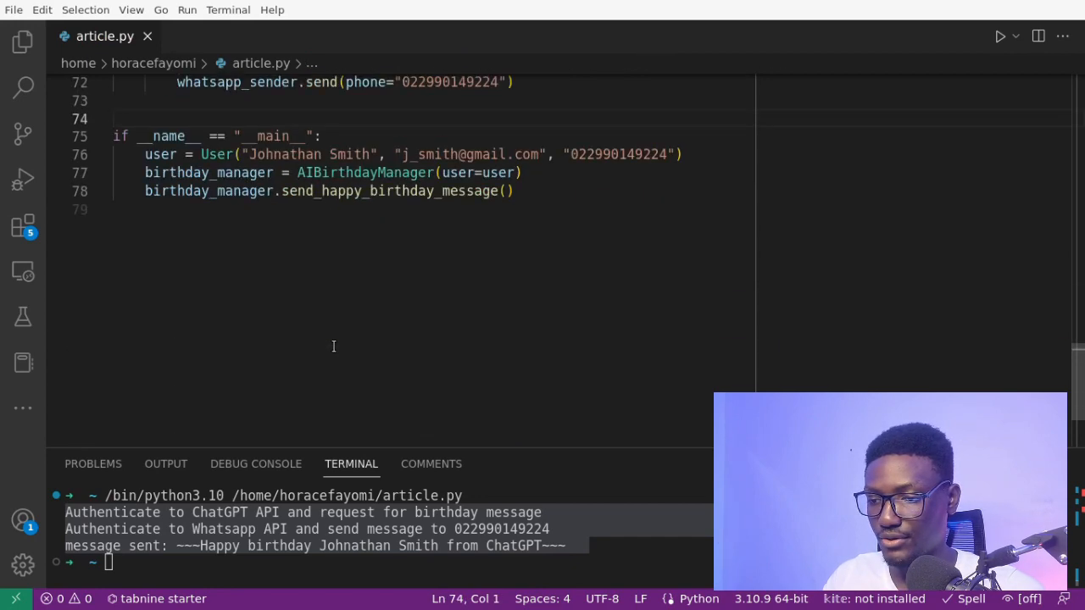
pyautogui.scroll(3)
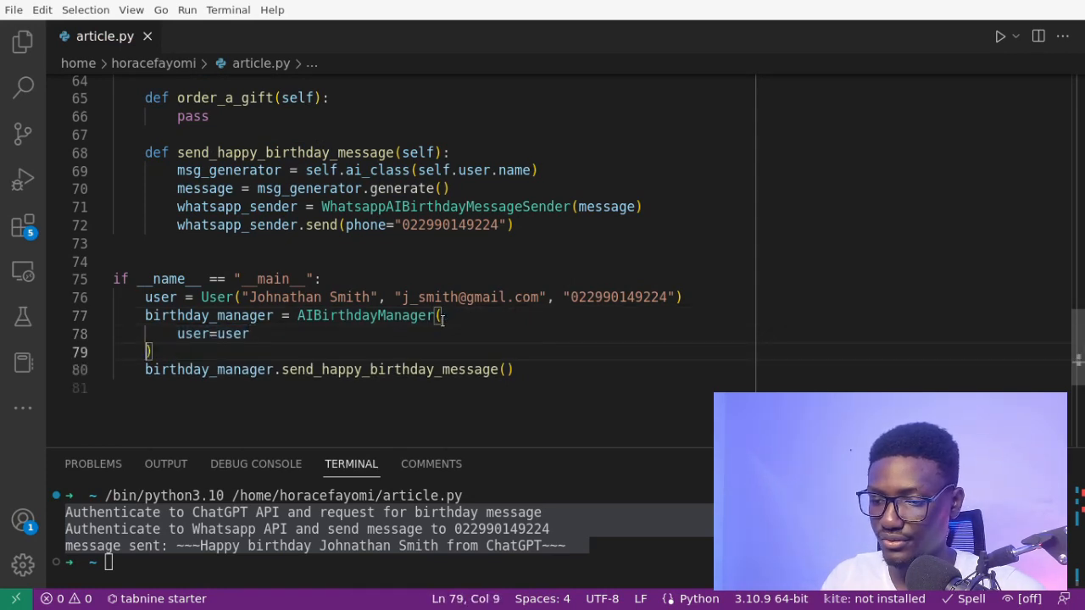
pyautogui.write('ai_class=')
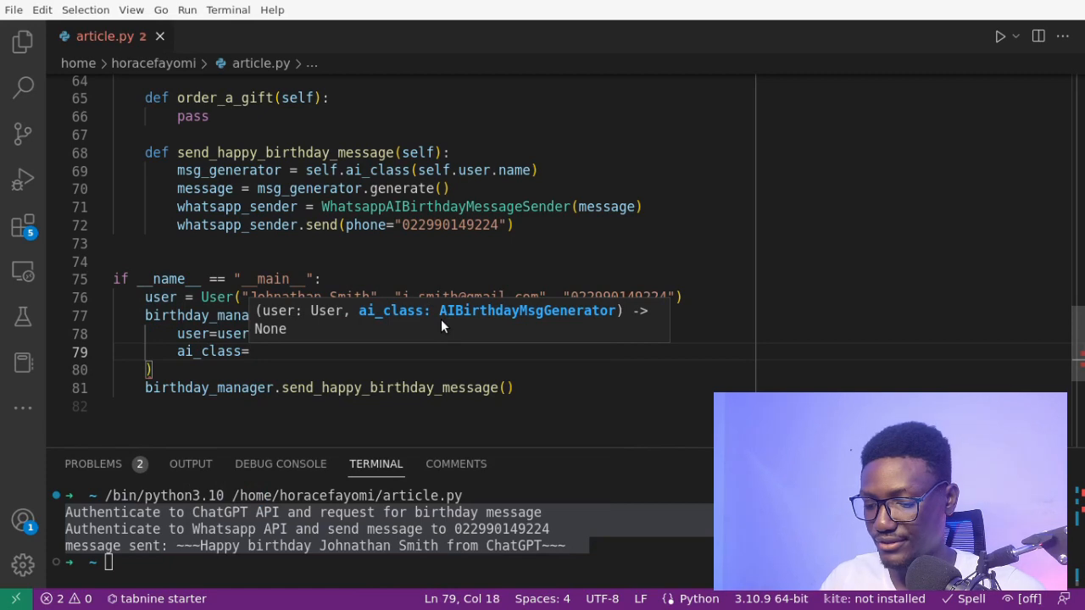
pyautogui.write('CH')
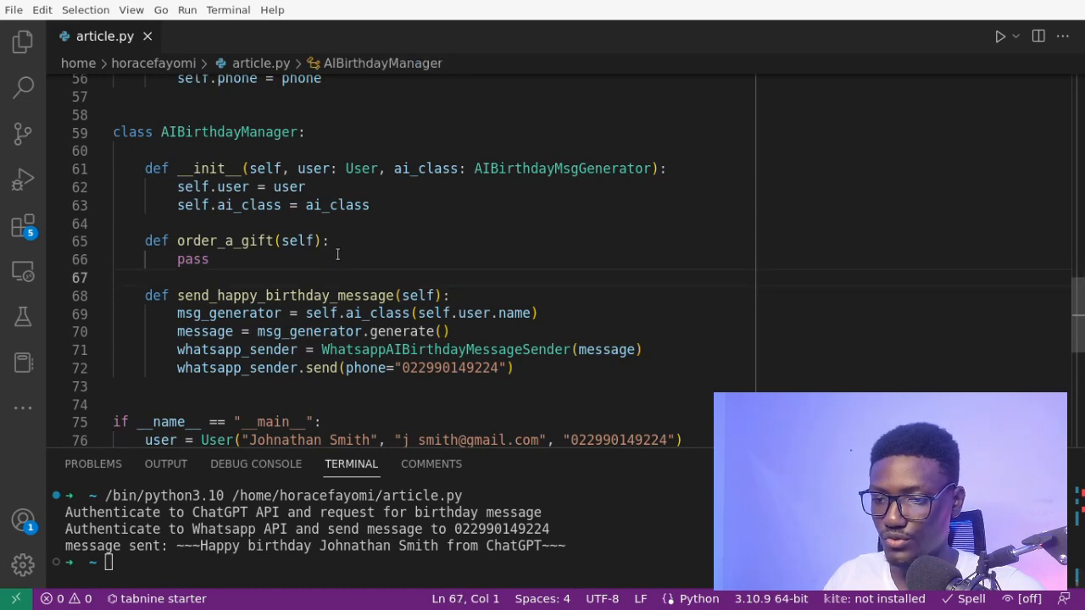
pyautogui.doubleClick(228, 133)
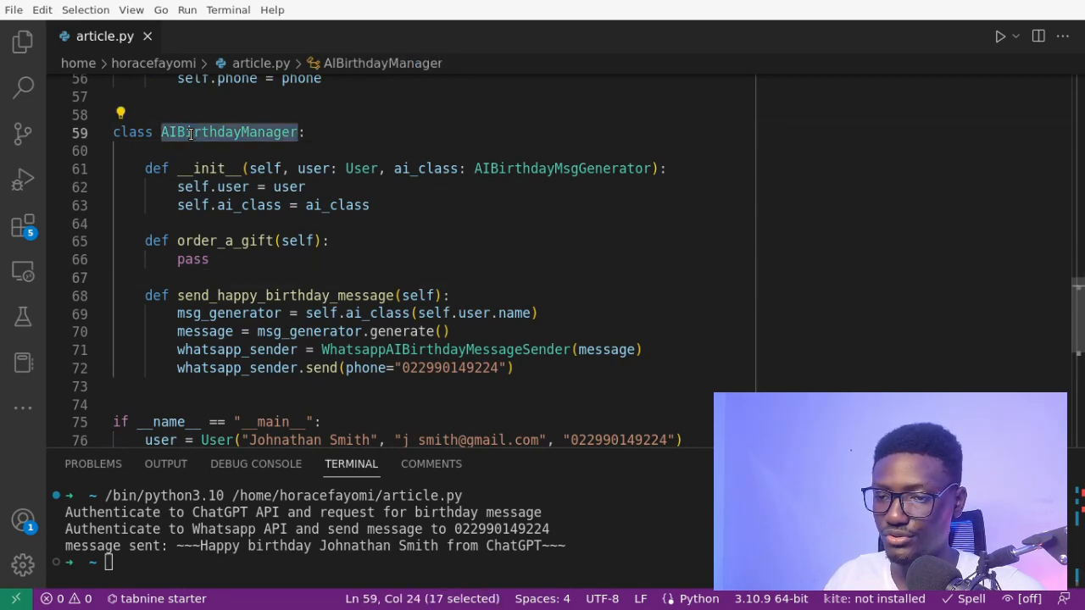
pyautogui.doubleClick(562, 167)
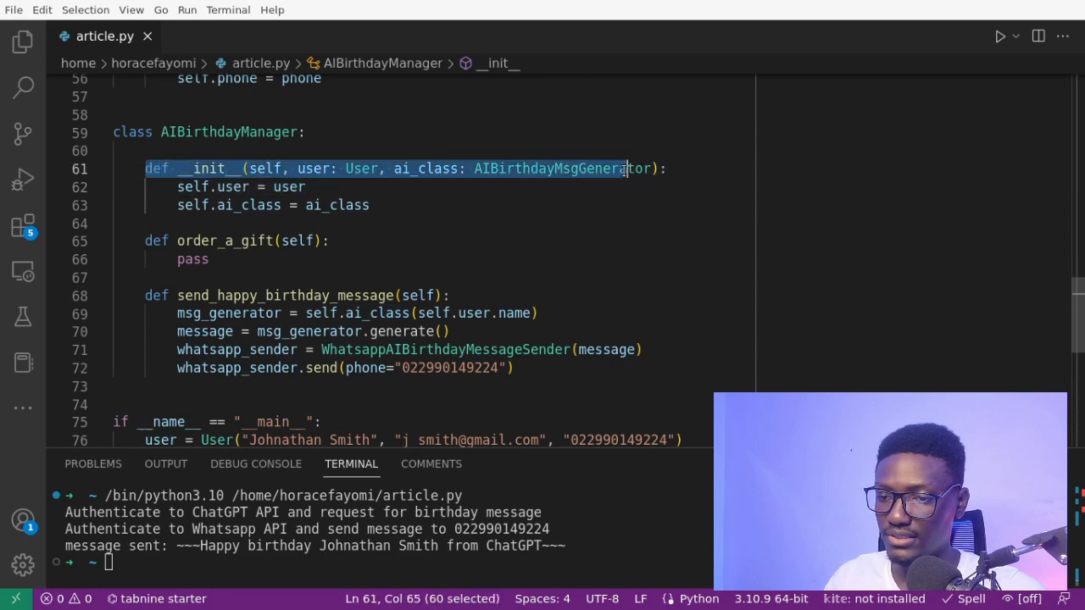
# Step: Swap in BardAIBirthdayMsgGenerator as ai_class and run to get the BardAI message
pyautogui.scroll(-3)
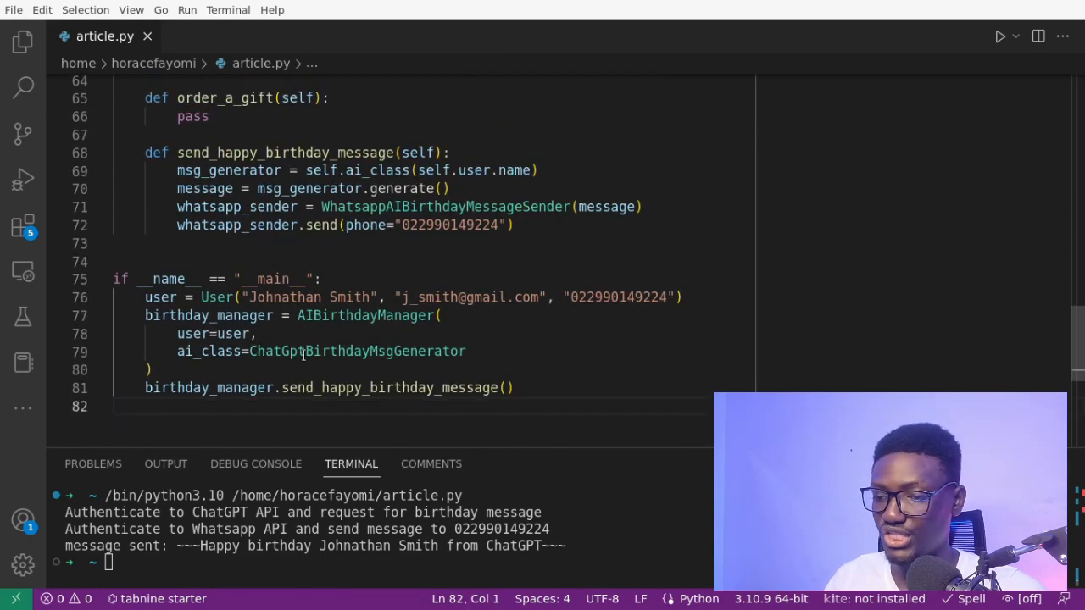
pyautogui.doubleClick(357, 351)
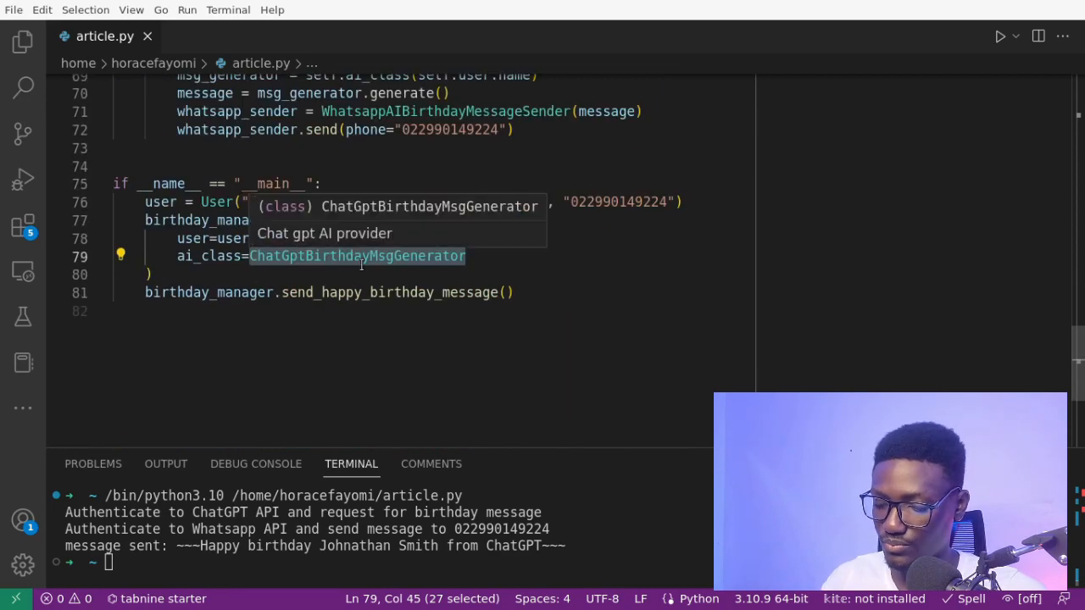
pyautogui.write('BardAIBirthdayMsgGenerator')
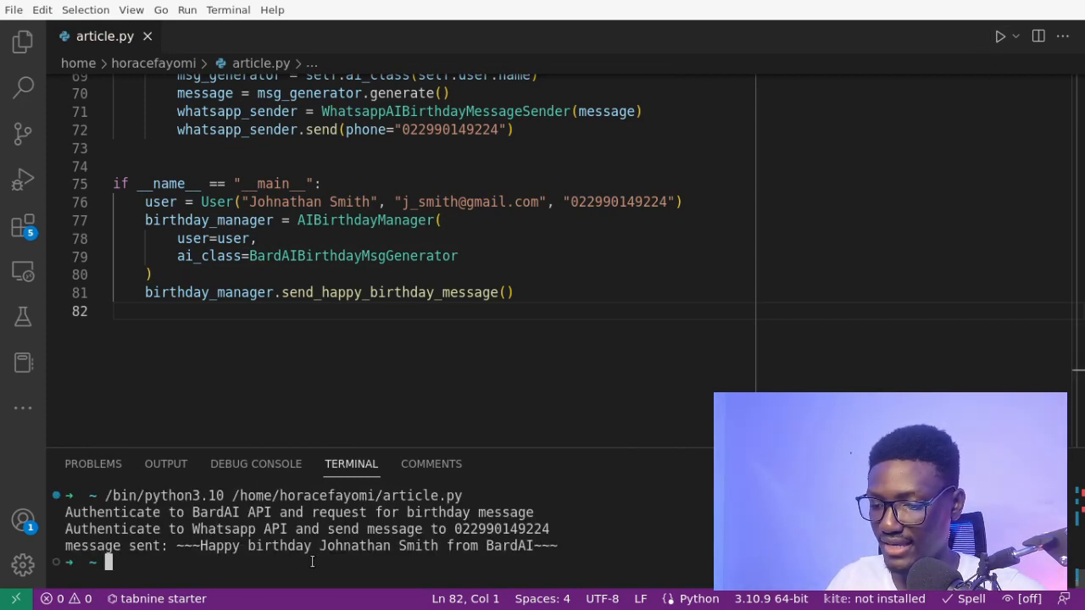
pyautogui.doubleClick(517, 545)
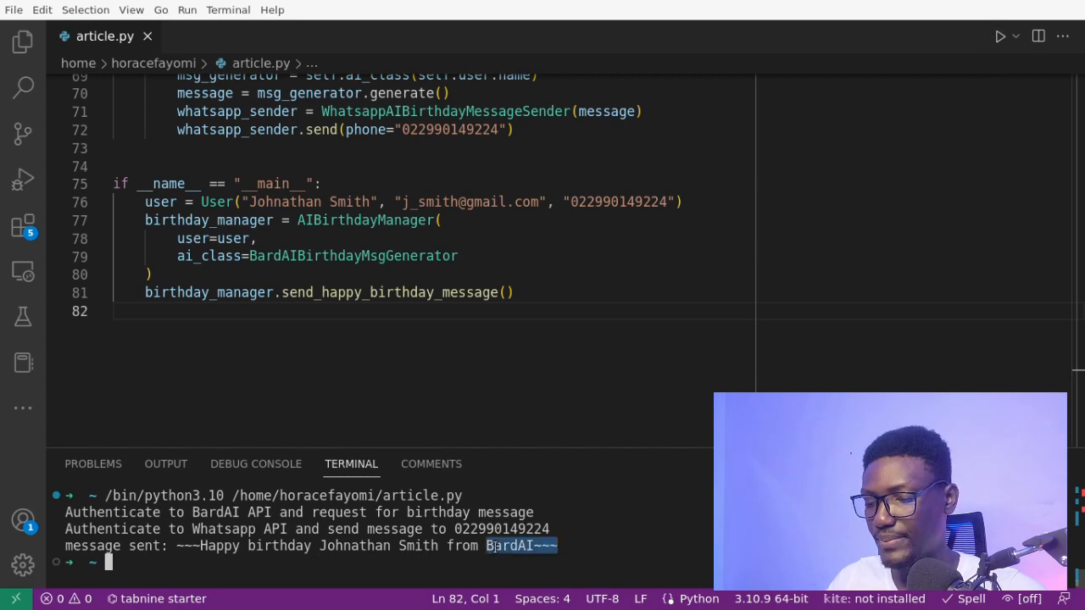